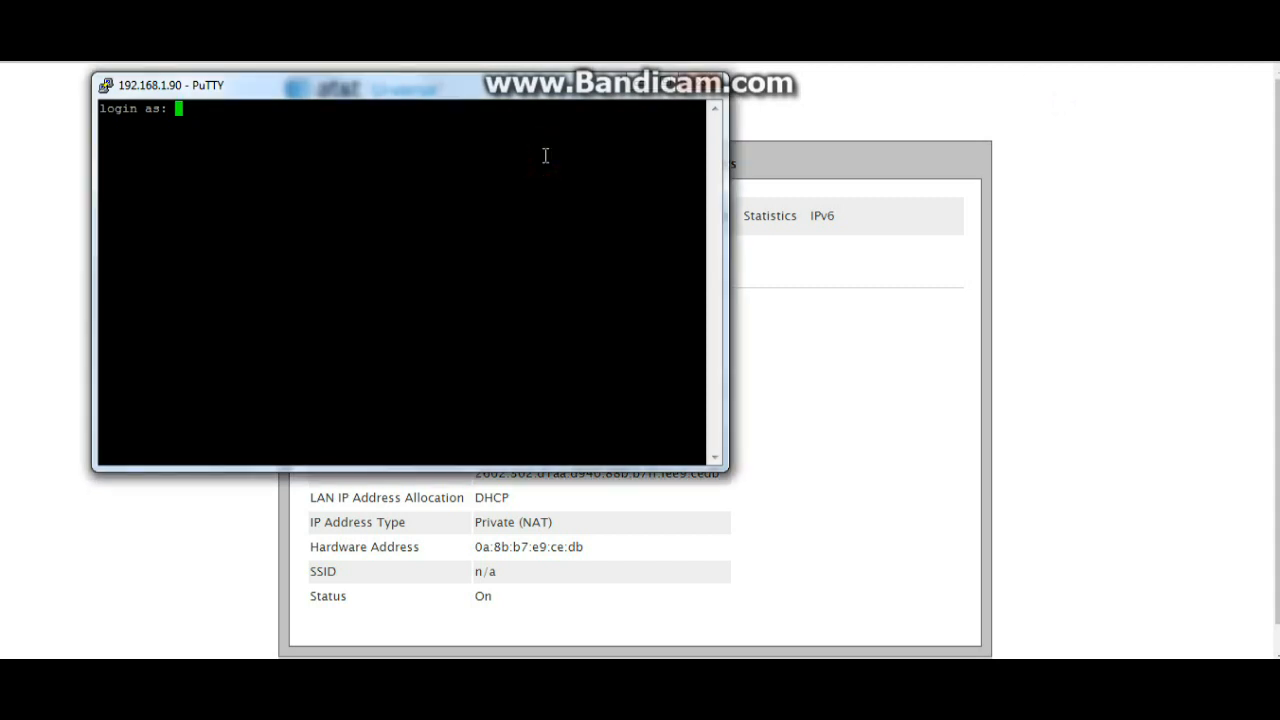
Step: Log in as root on the first session, close it, and list the installed Windows programs
type("root")
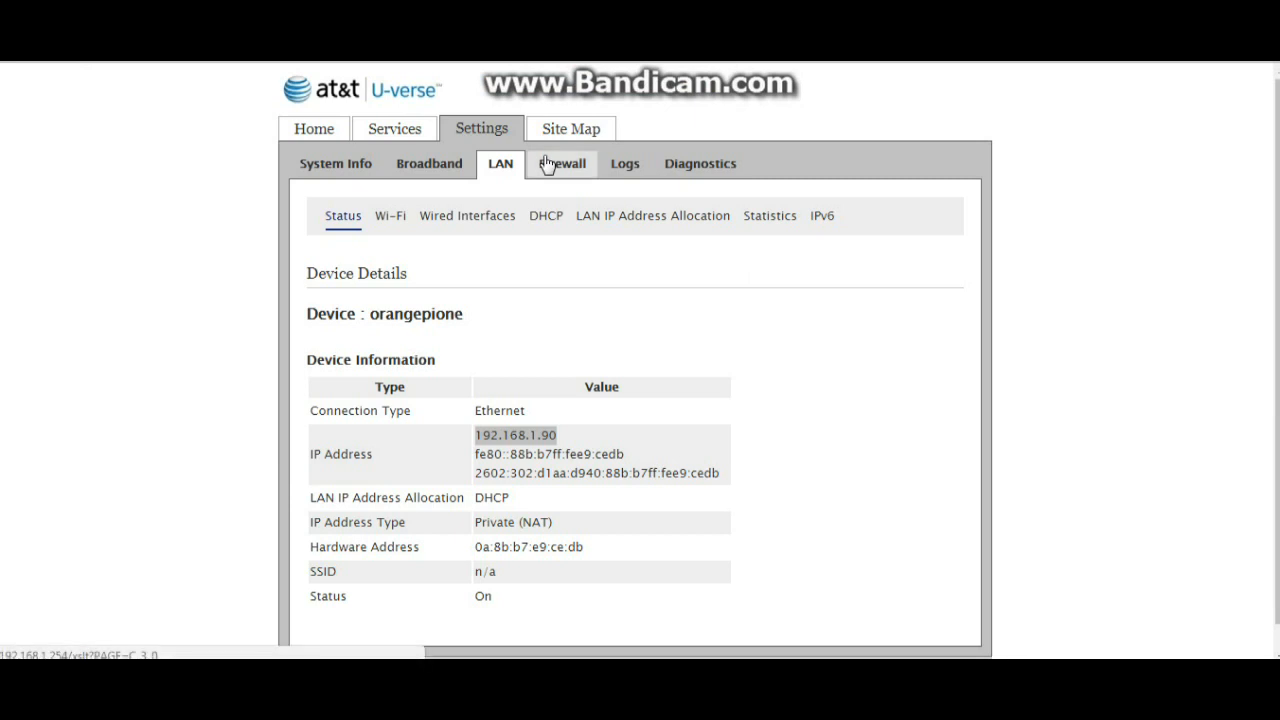
mouse_move(520, 222)
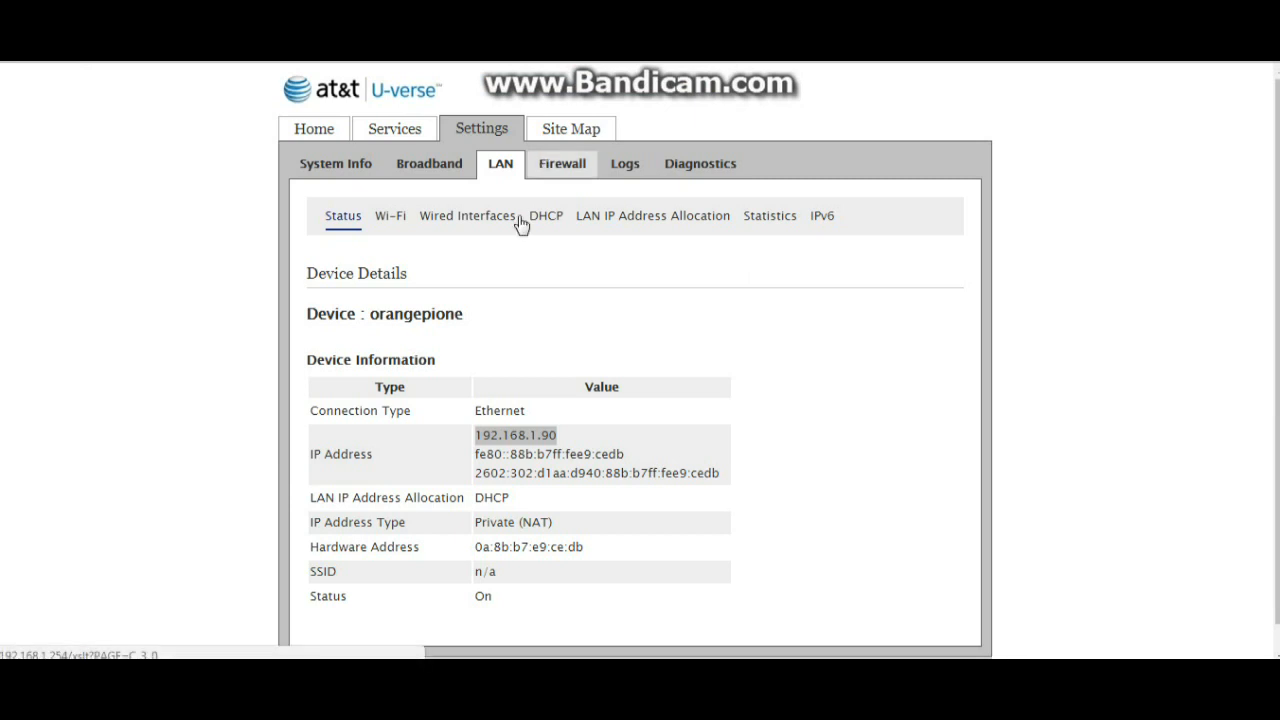
left_click(16, 710)
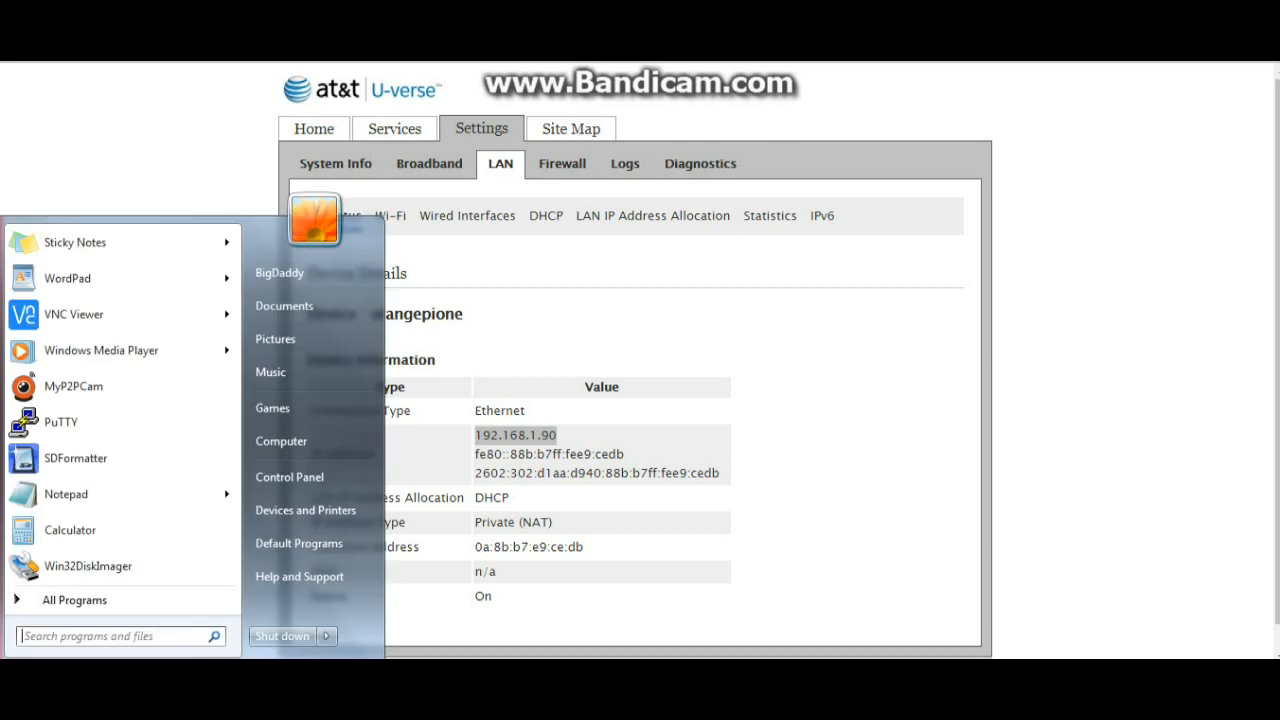
Step: Start a PuTTY session to 192.168.1.90, pasting the IP as host, and log in as root
left_click(60, 420)
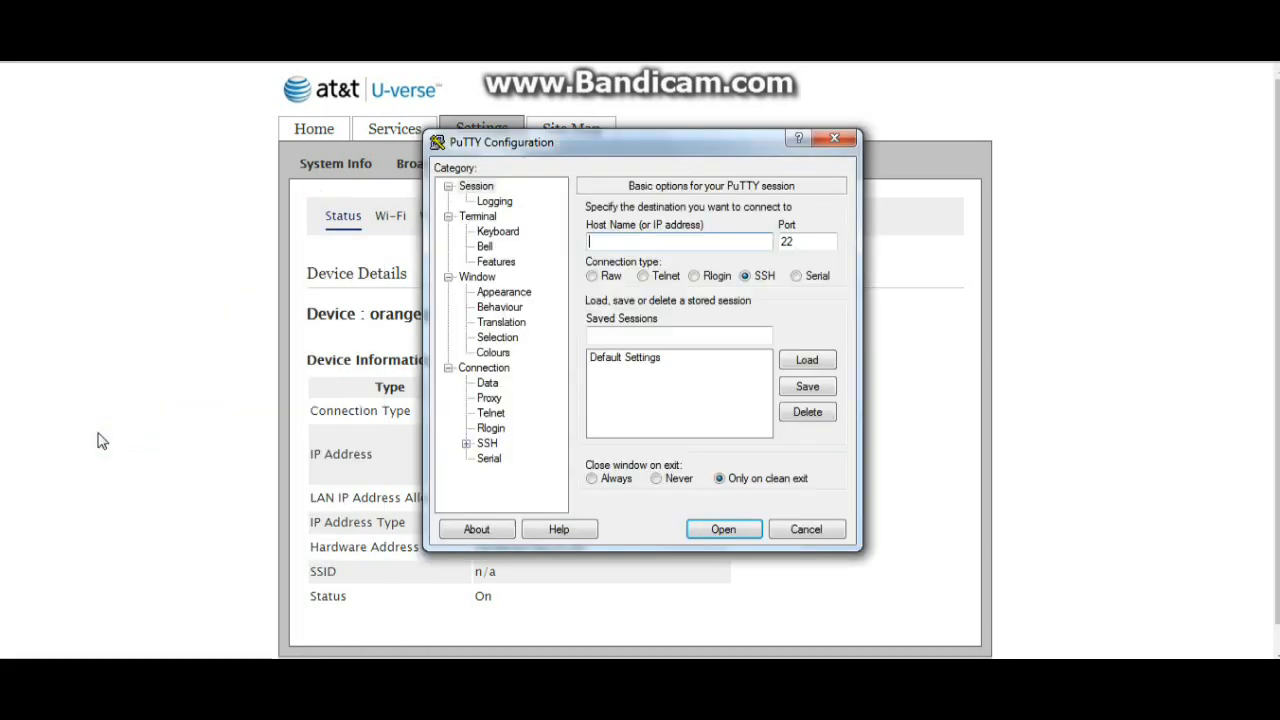
right_click(678, 240)
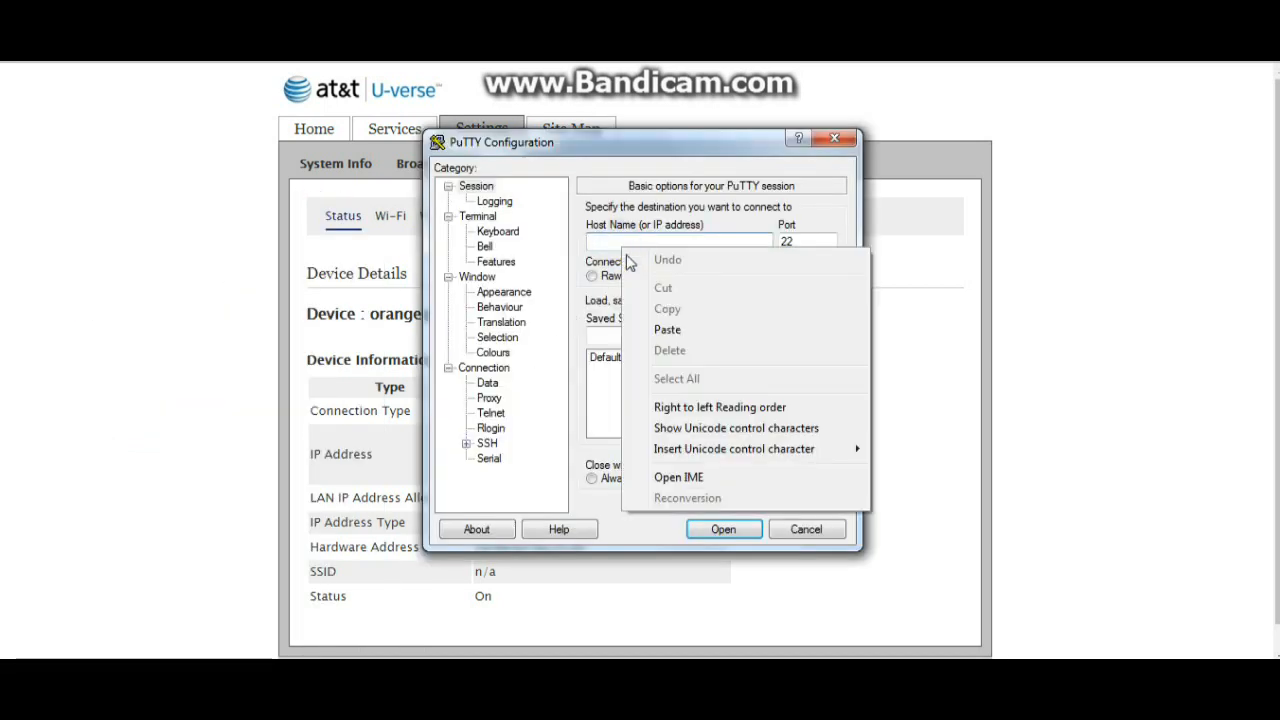
left_click(724, 528)
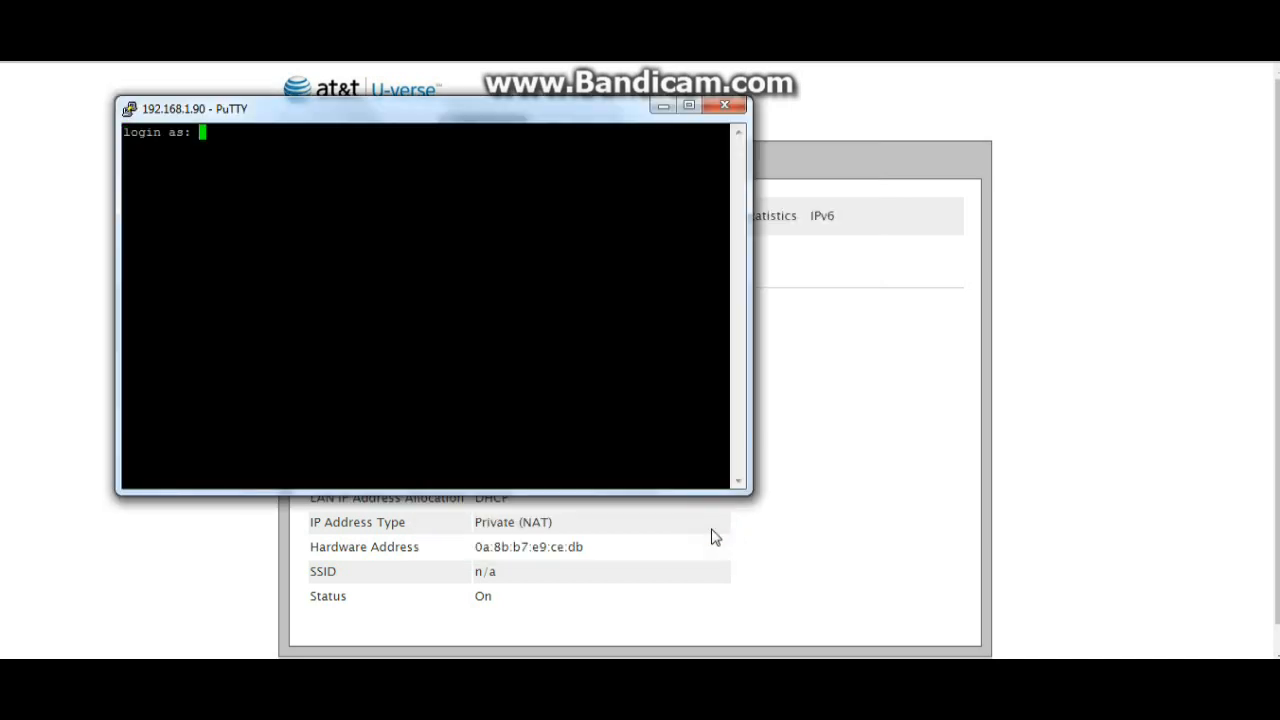
type("root")
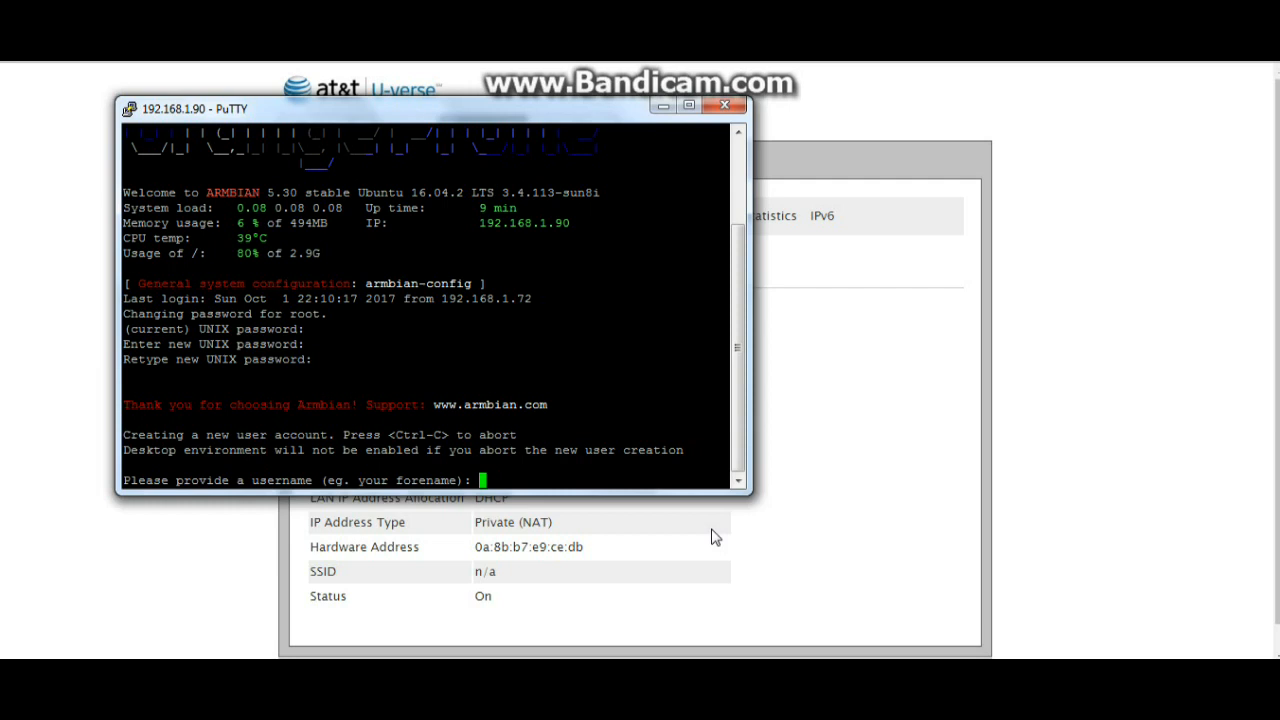
Step: Create the user paul, answering y to retry, and complete Armbian's first-boot setup
type("paul")
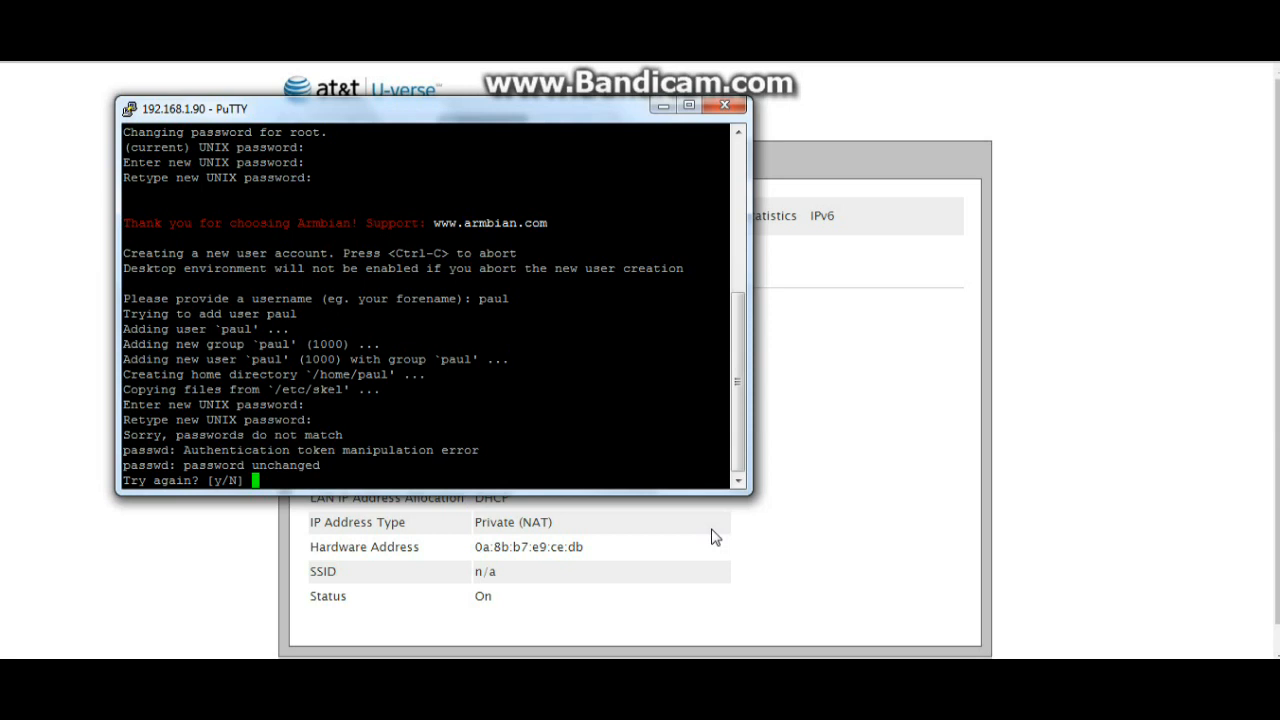
type("y")
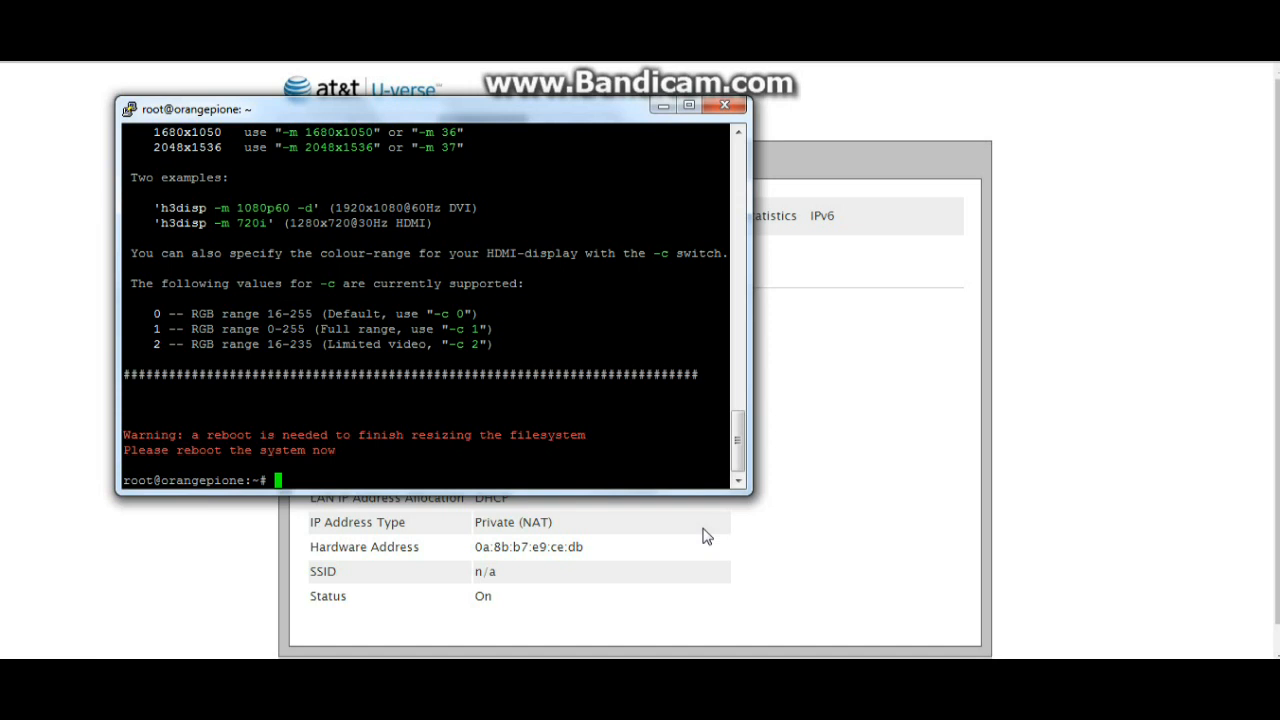
Step: Run sudo reboot, dismiss the connection error, and log back in as paul on 192.168.1.91
type("sud")
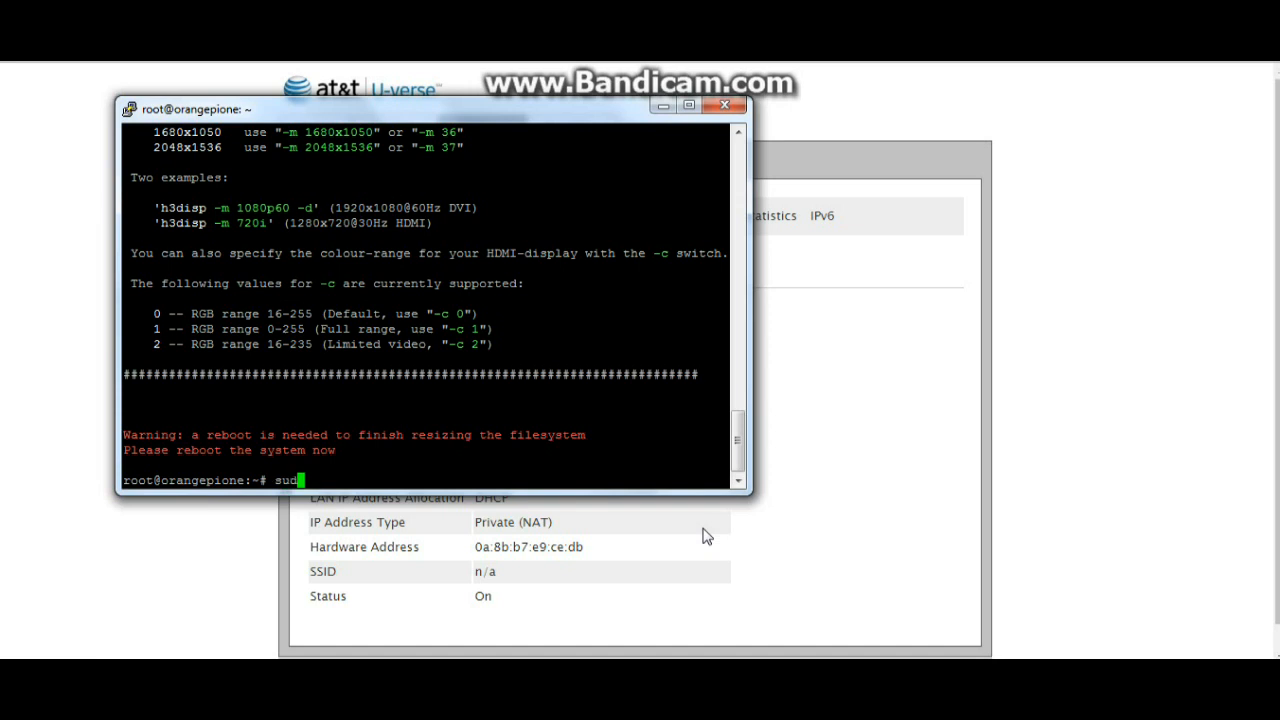
type("reboot")
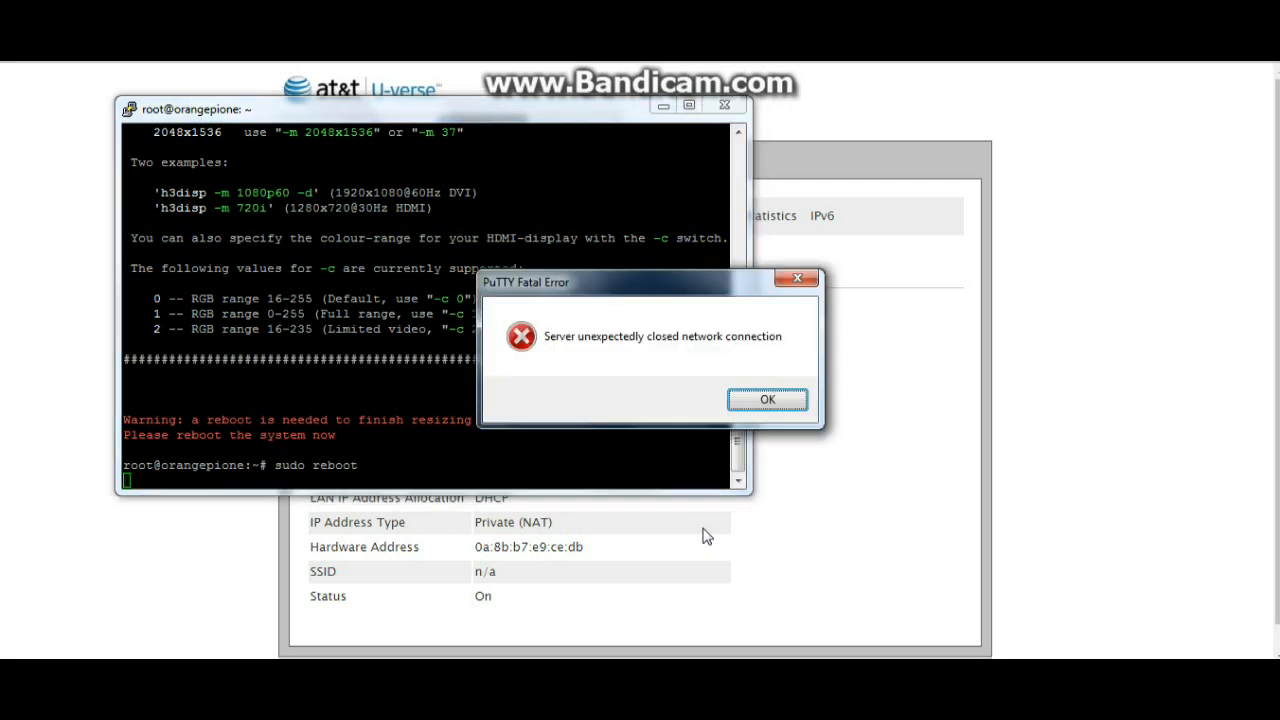
mouse_move(1040, 132)
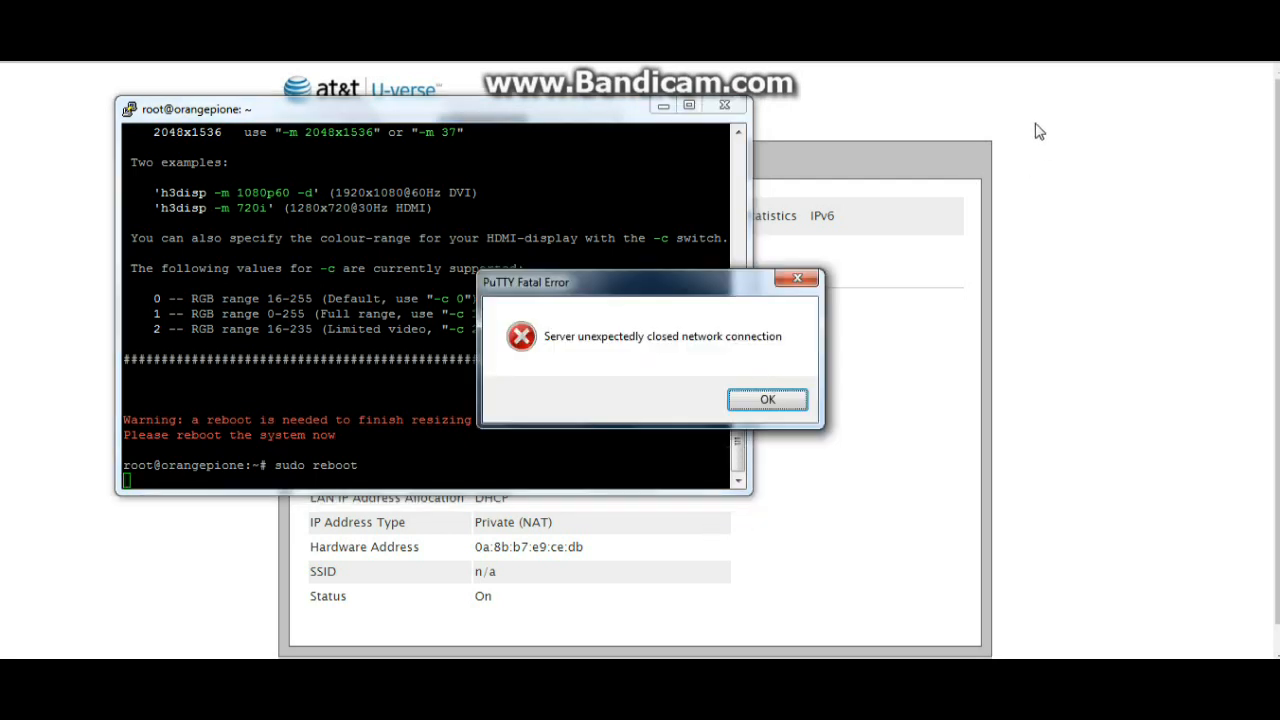
left_click(768, 400)
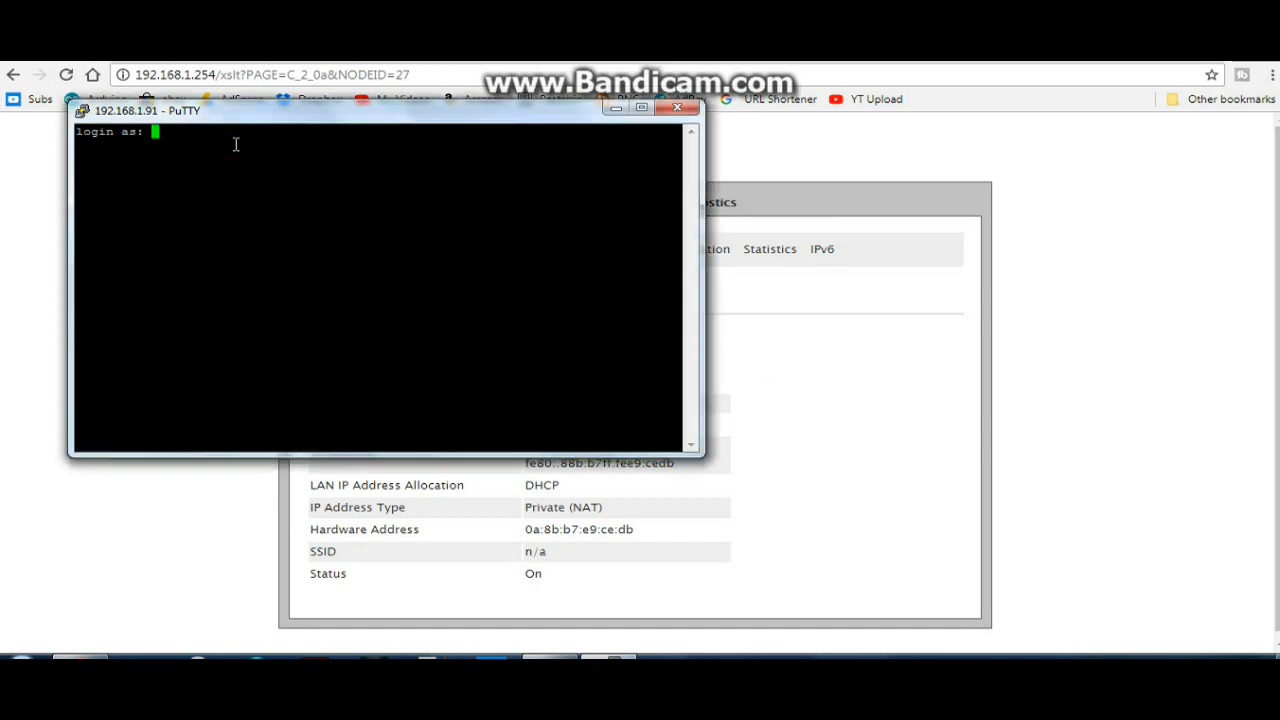
type("paul")
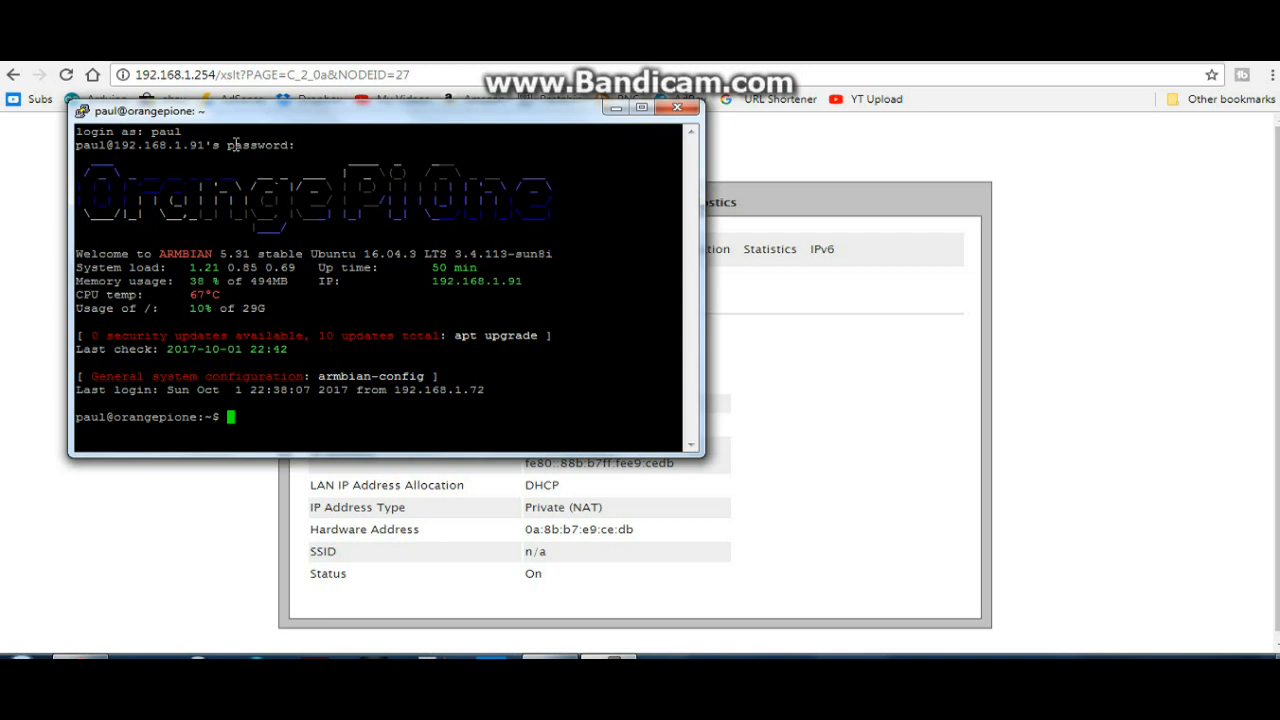
mouse_move(332, 162)
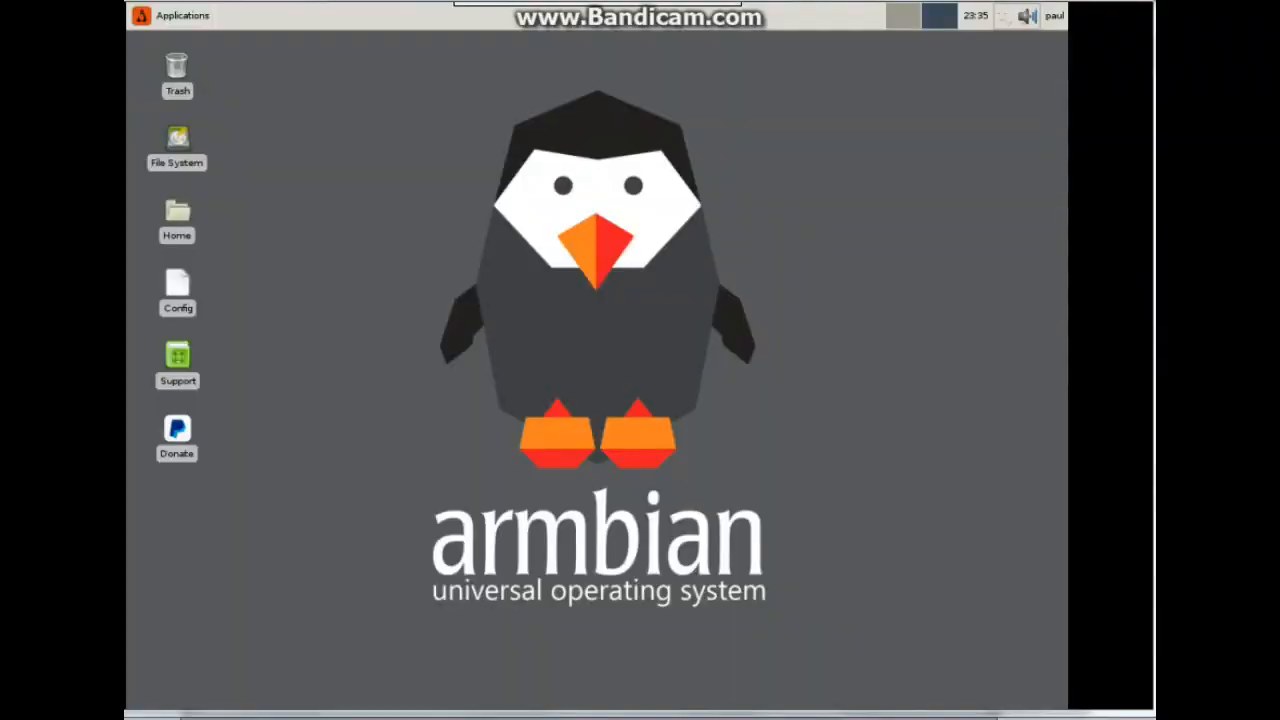
mouse_move(1070, 142)
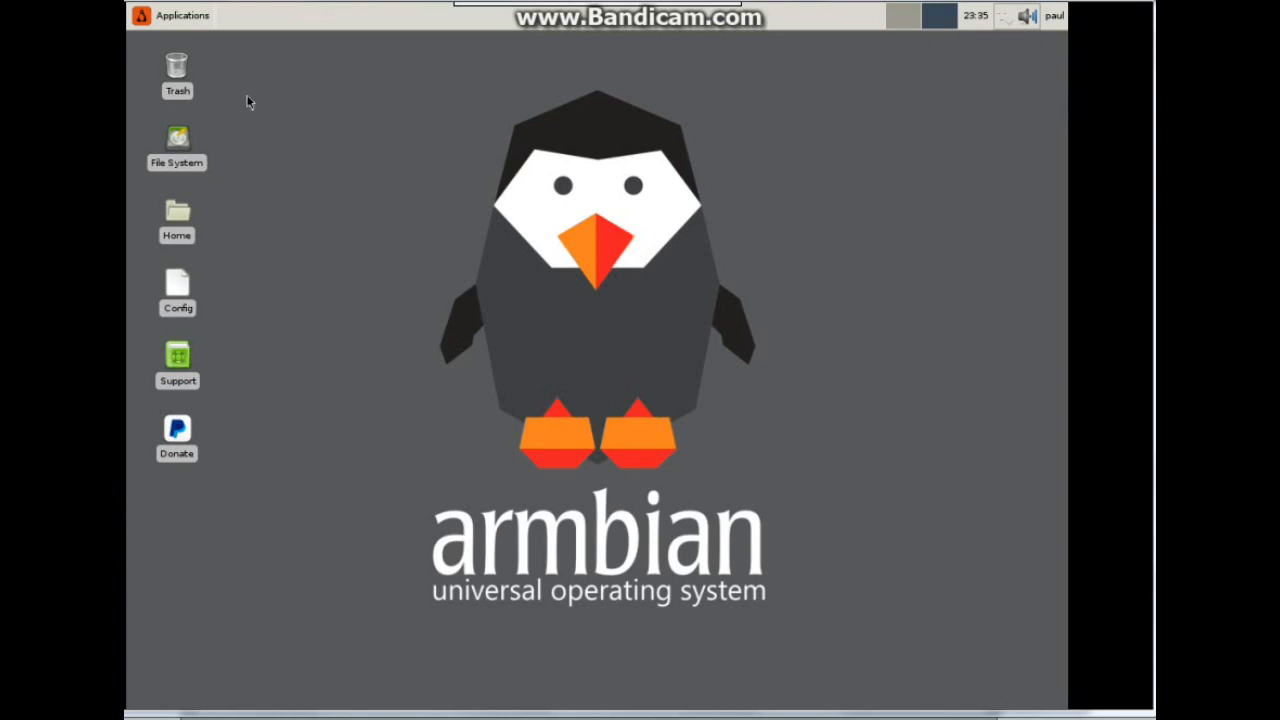
Step: Browse the Xfce Applications categories, view About Xfce, then switch to the second workspace
left_click(172, 16)
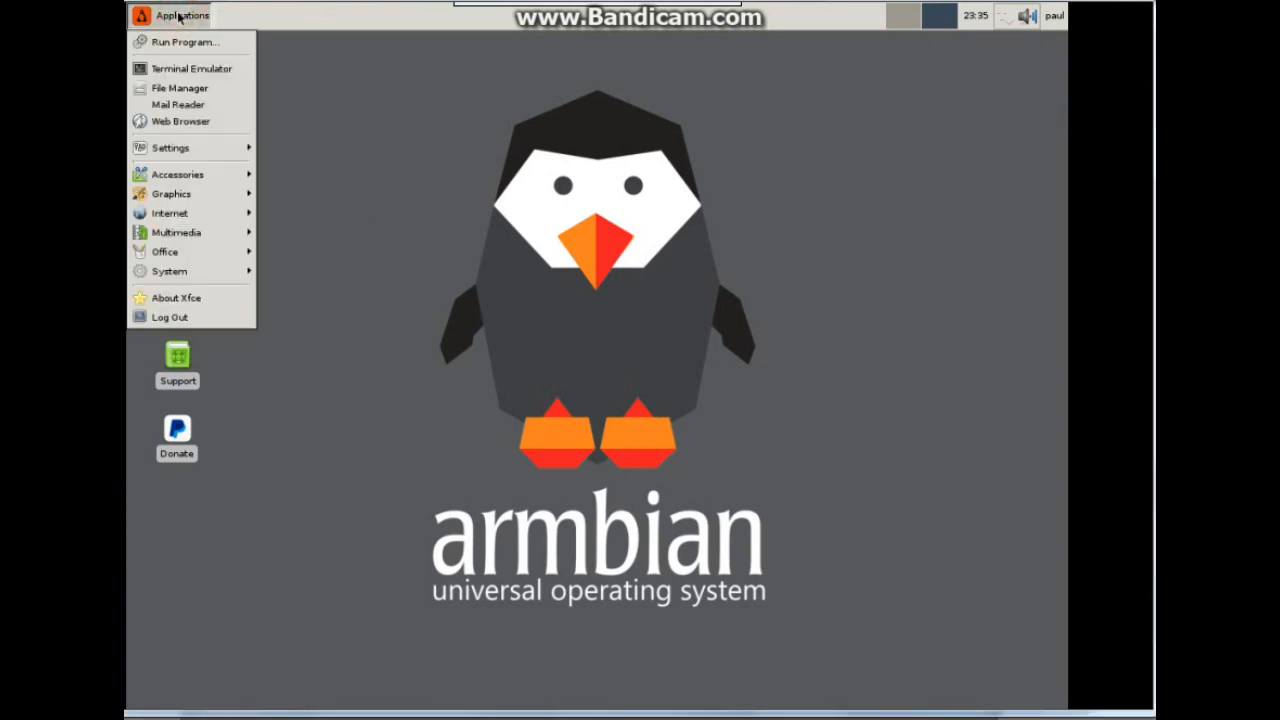
mouse_move(200, 68)
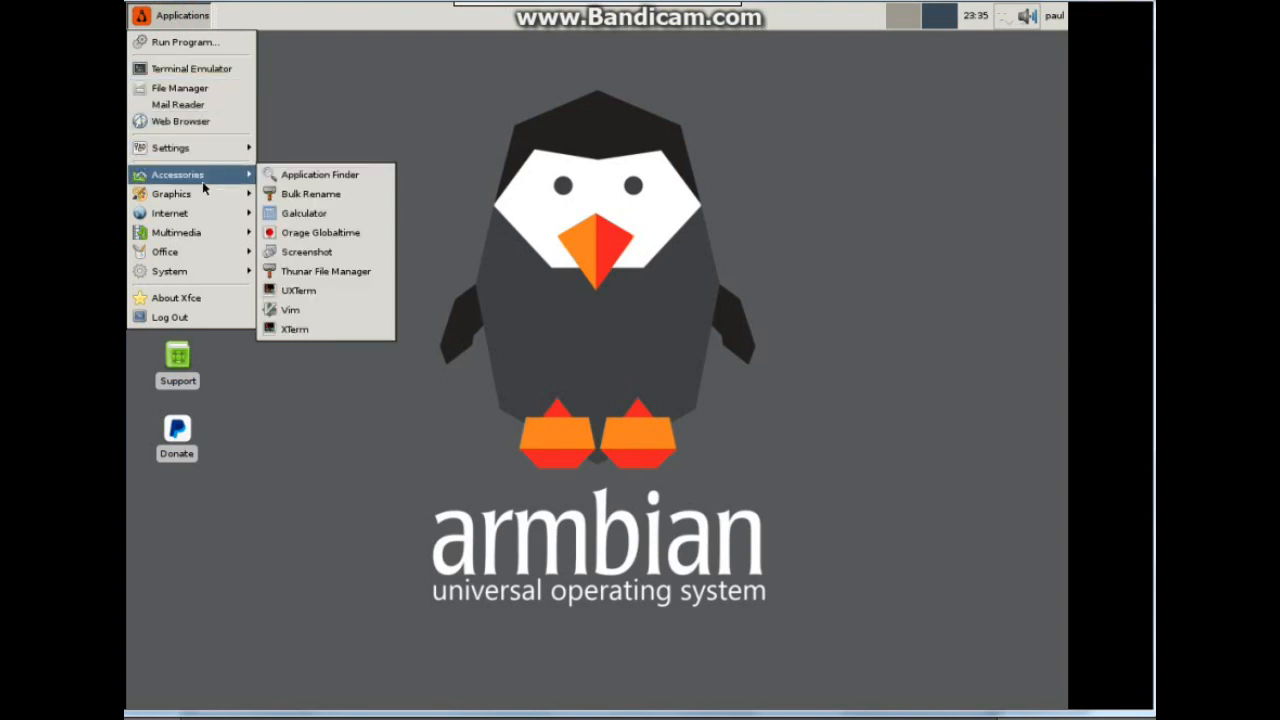
mouse_move(172, 212)
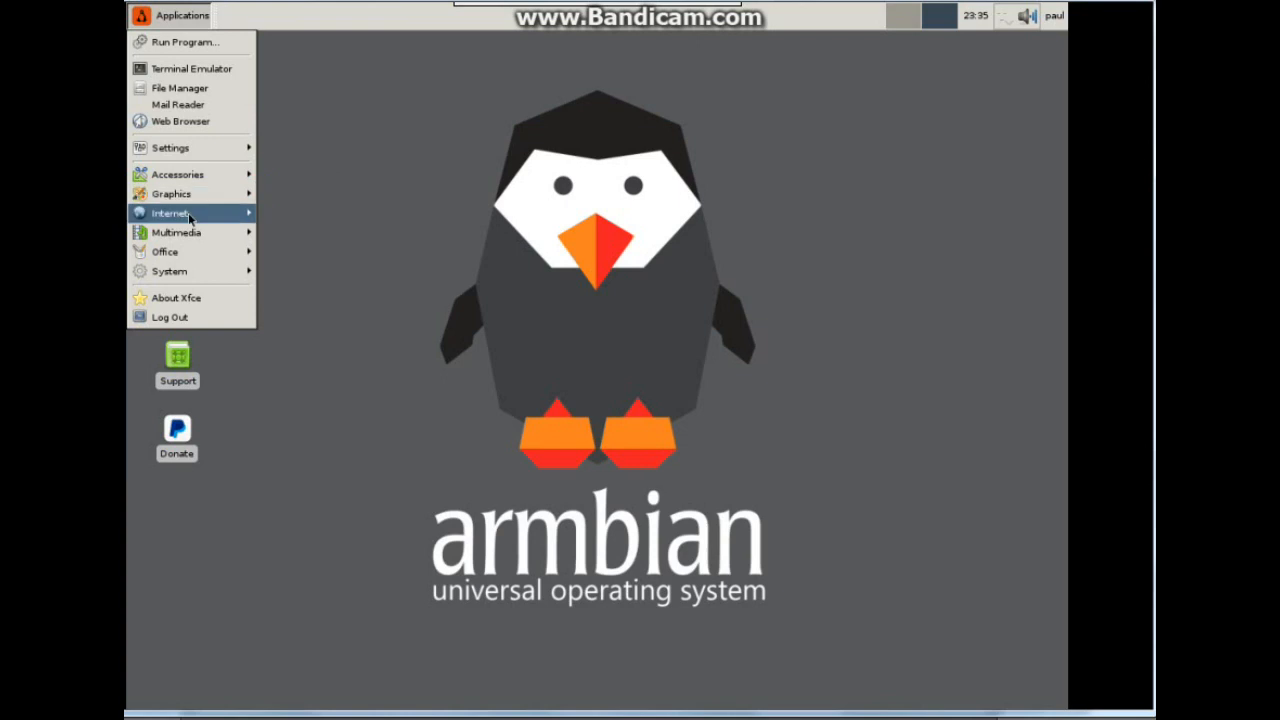
mouse_move(176, 232)
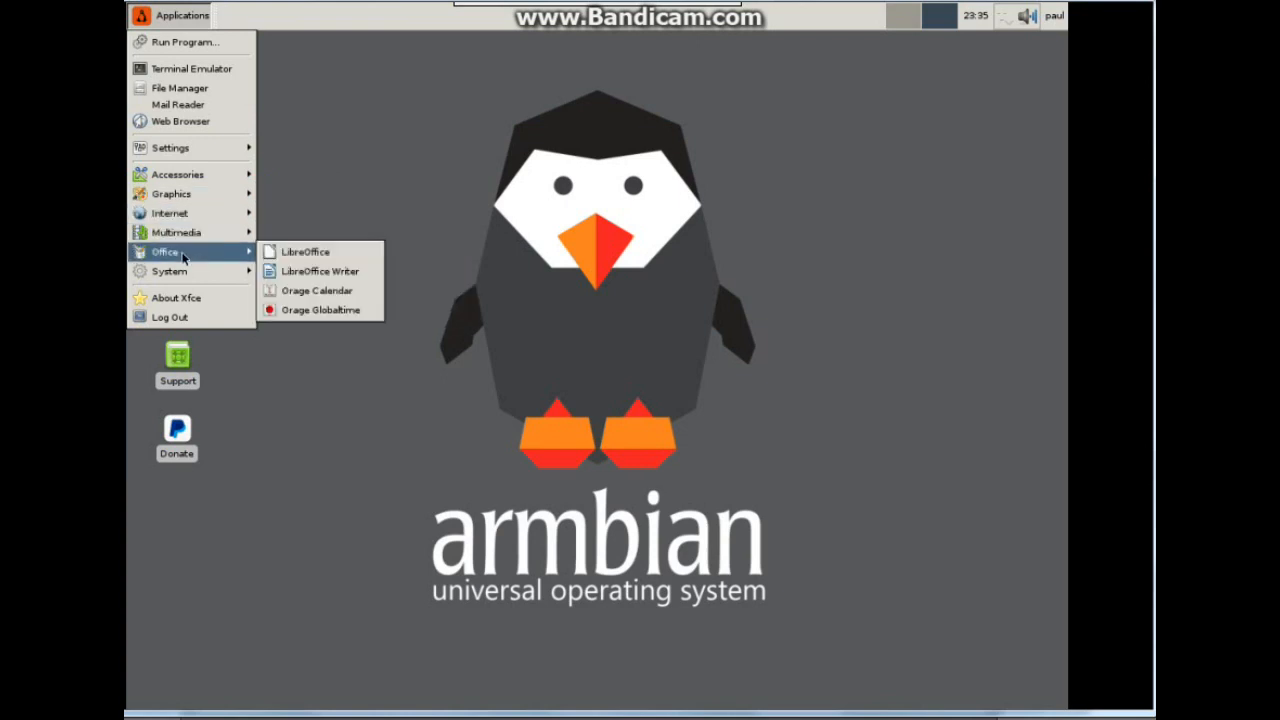
mouse_move(170, 272)
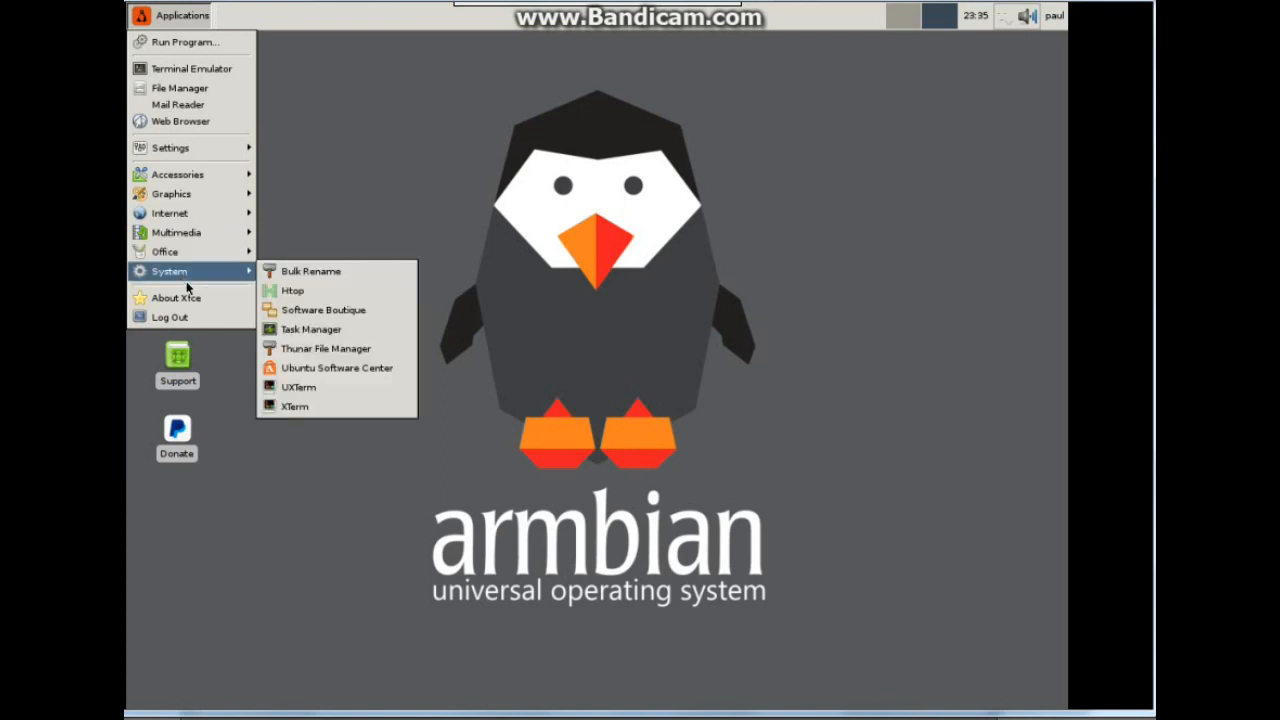
left_click(176, 296)
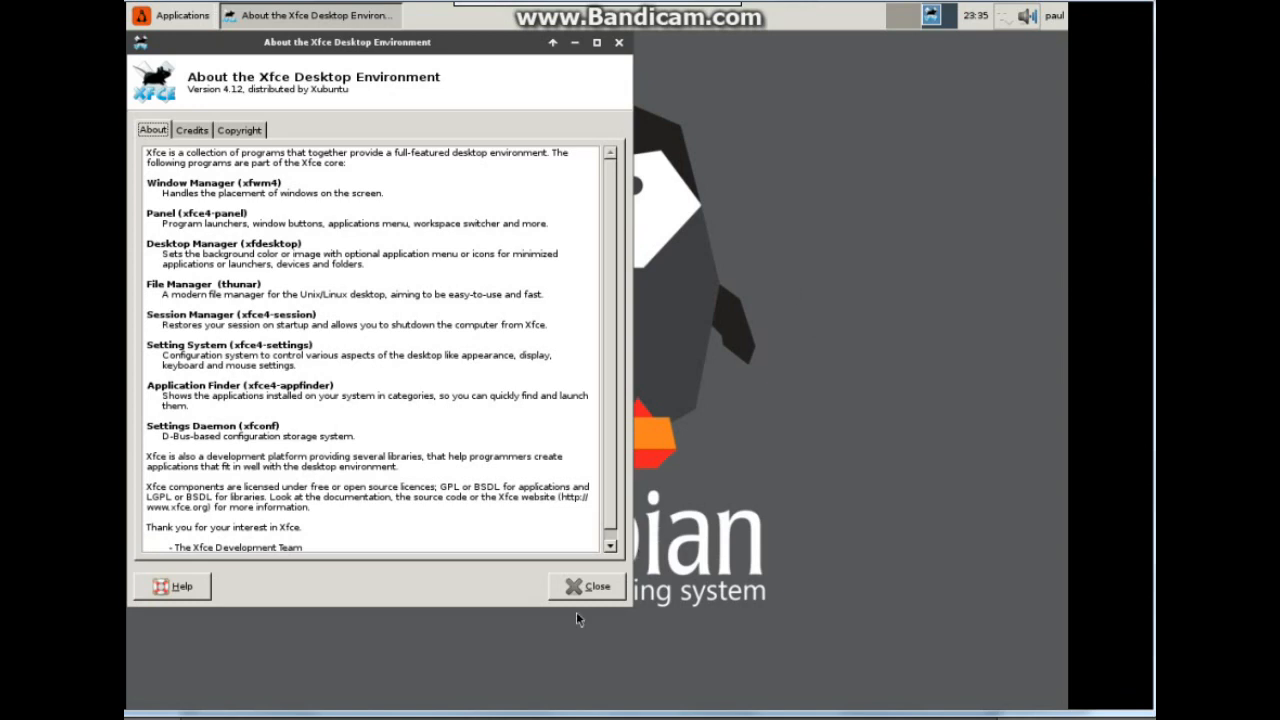
left_click(588, 586)
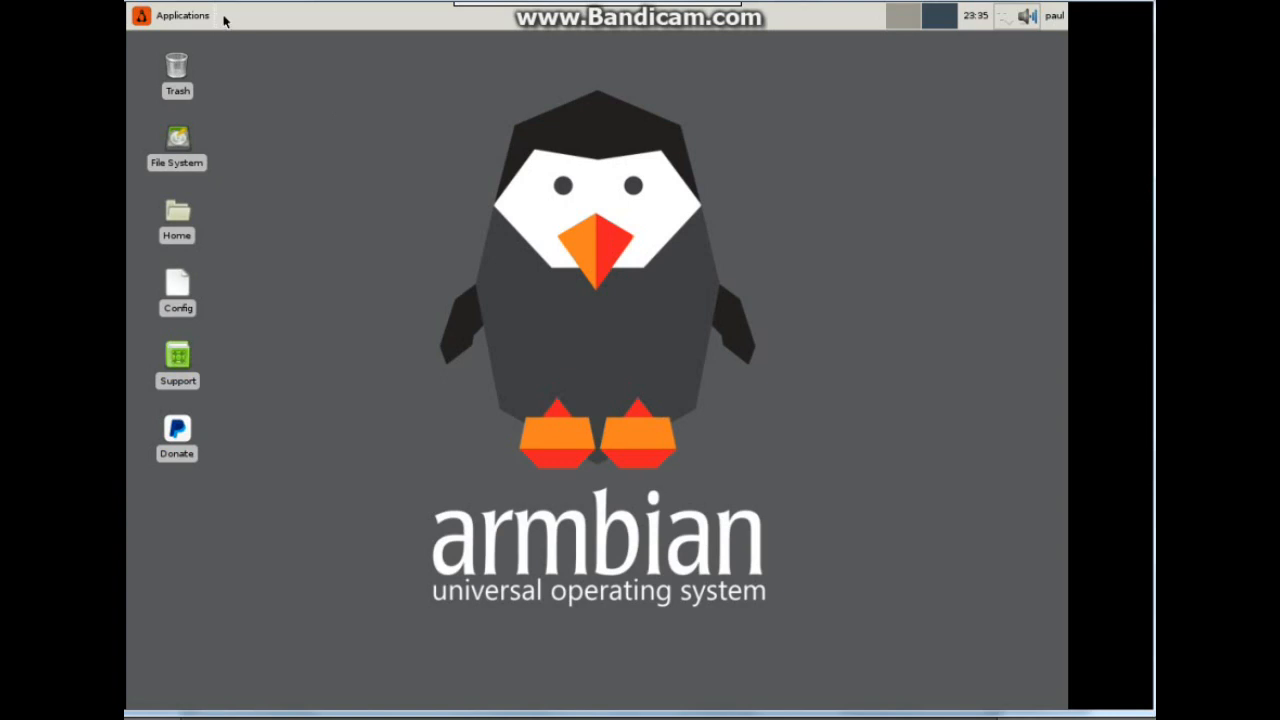
mouse_move(932, 32)
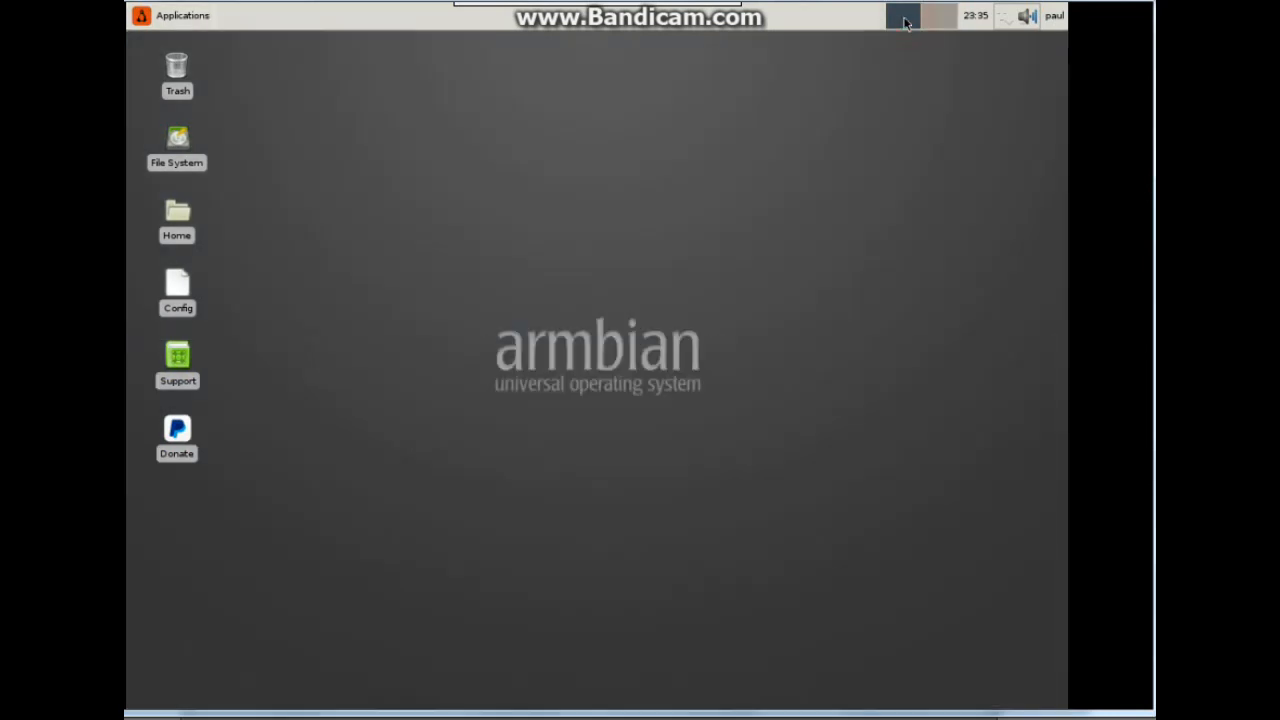
left_click(176, 16)
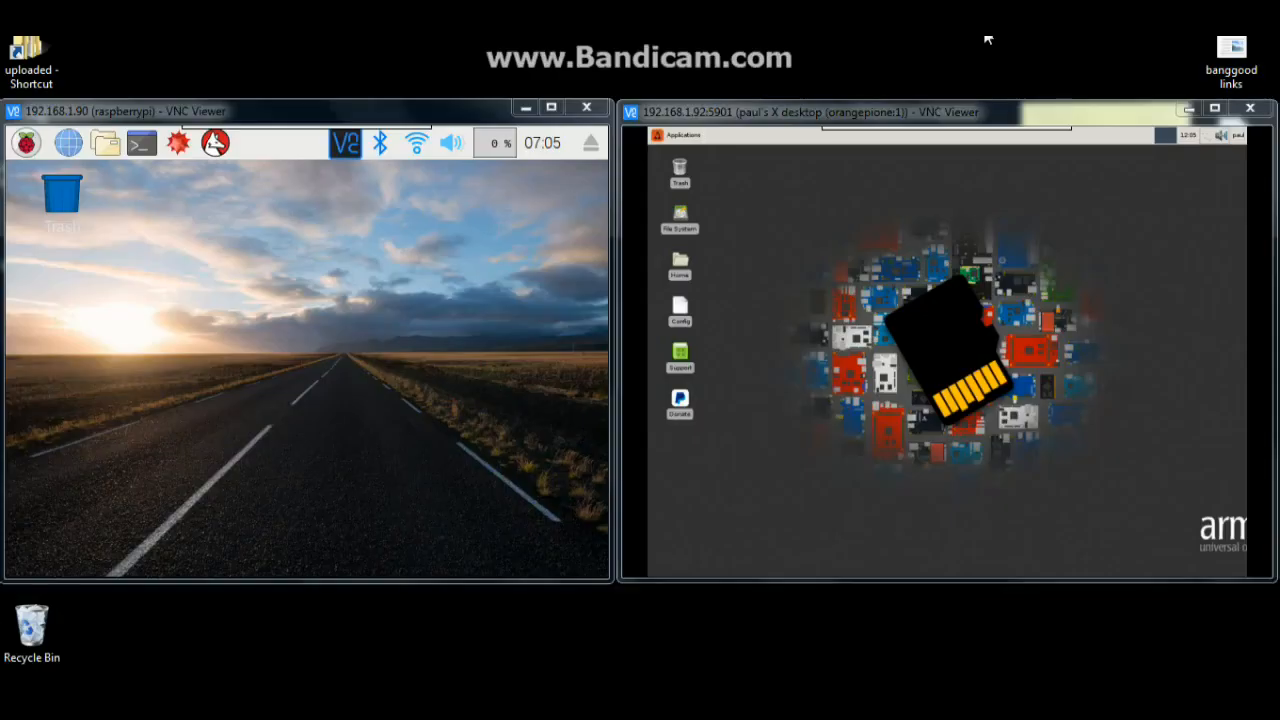
mouse_move(558, 400)
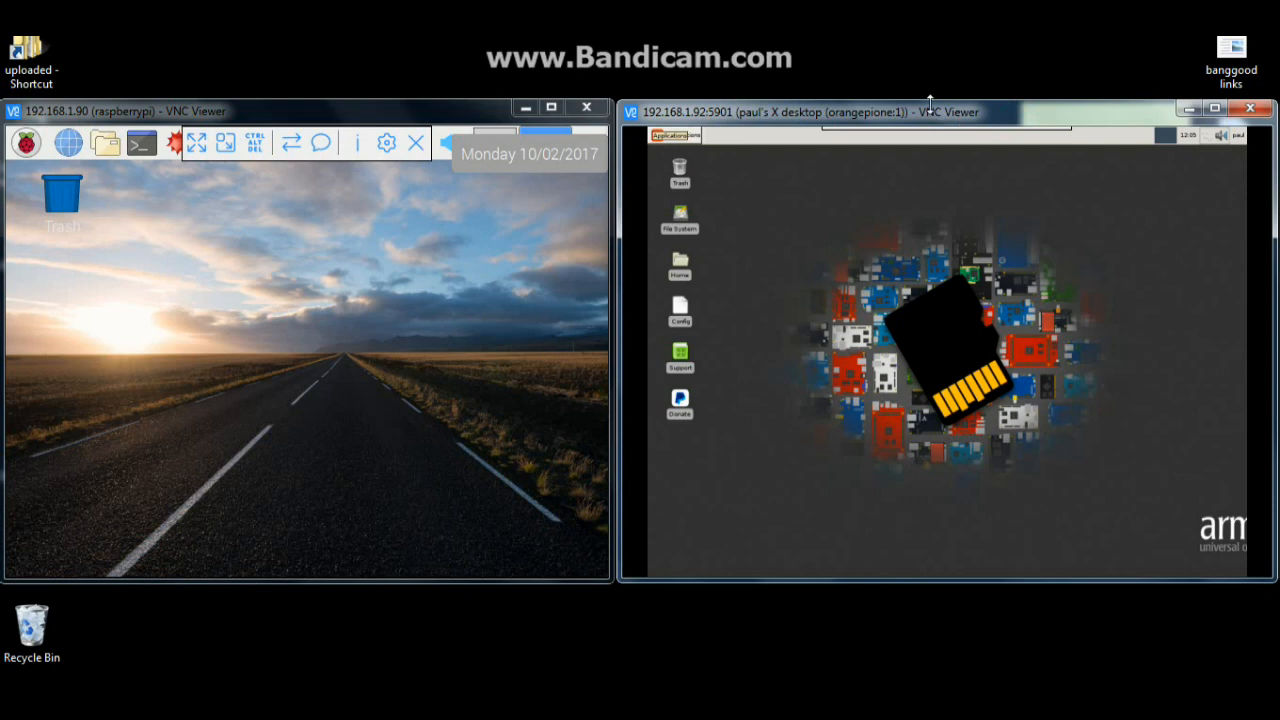
mouse_move(936, 116)
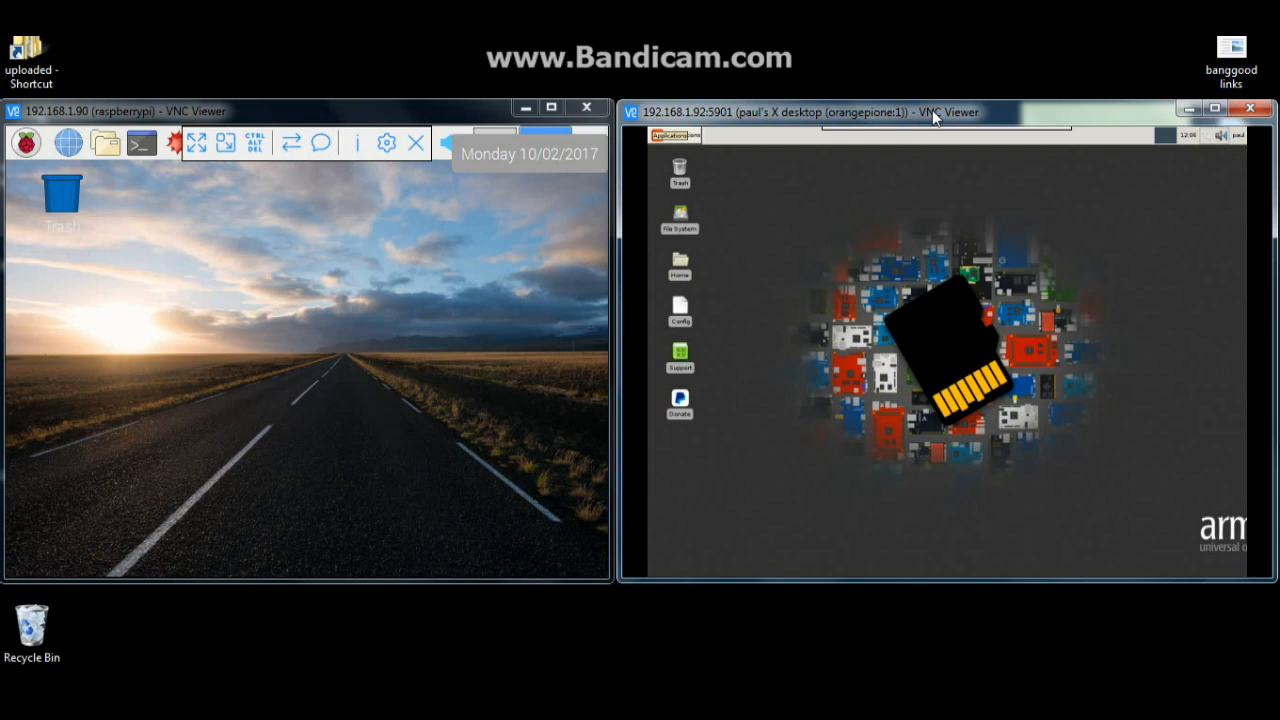
Step: Launch System Profiler and Benchmark from Applications > System on the Orange Pi
left_click(674, 136)
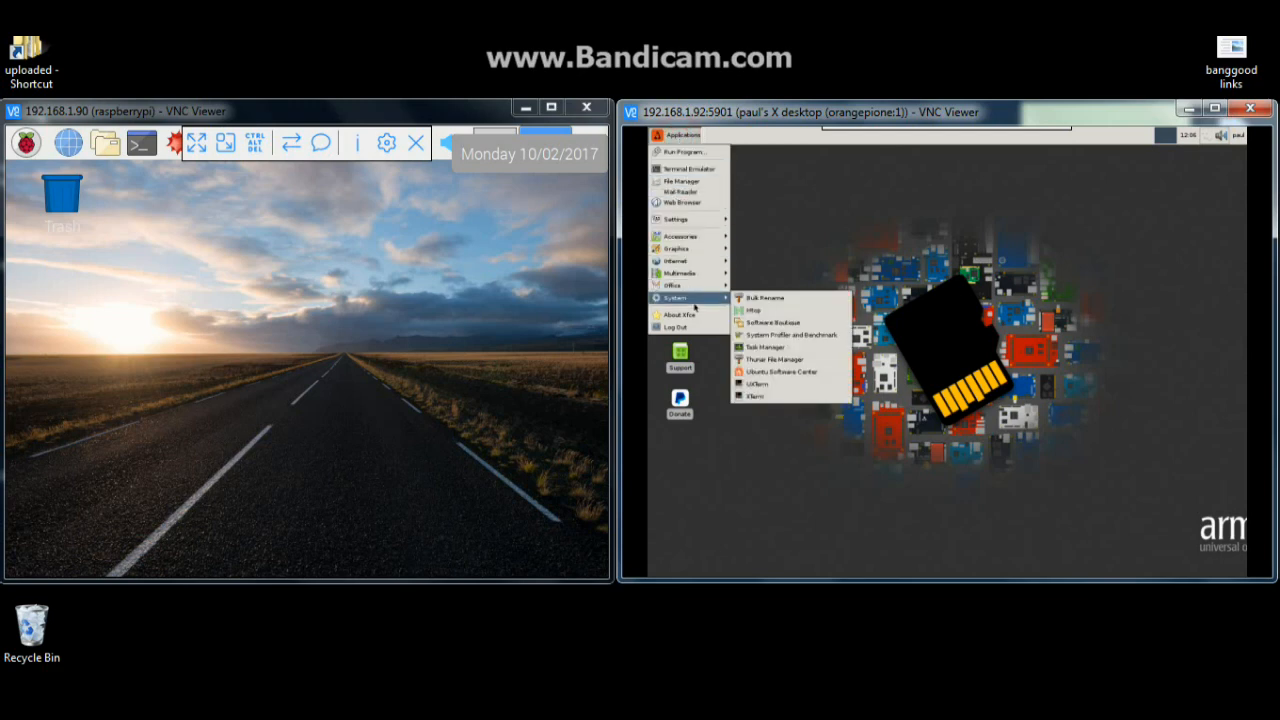
left_click(790, 342)
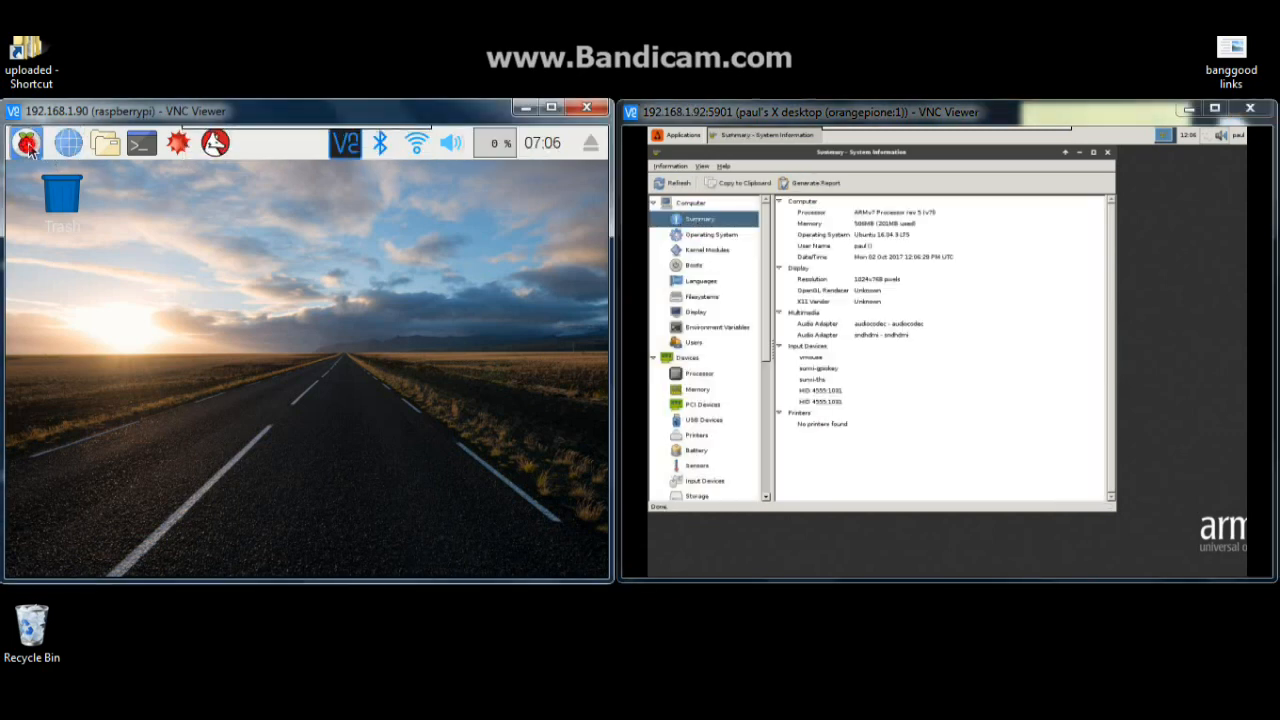
Step: Launch System Profiler and Benchmark on the Raspberry Pi and scroll its sidebar to Benchmarks
left_click(28, 142)
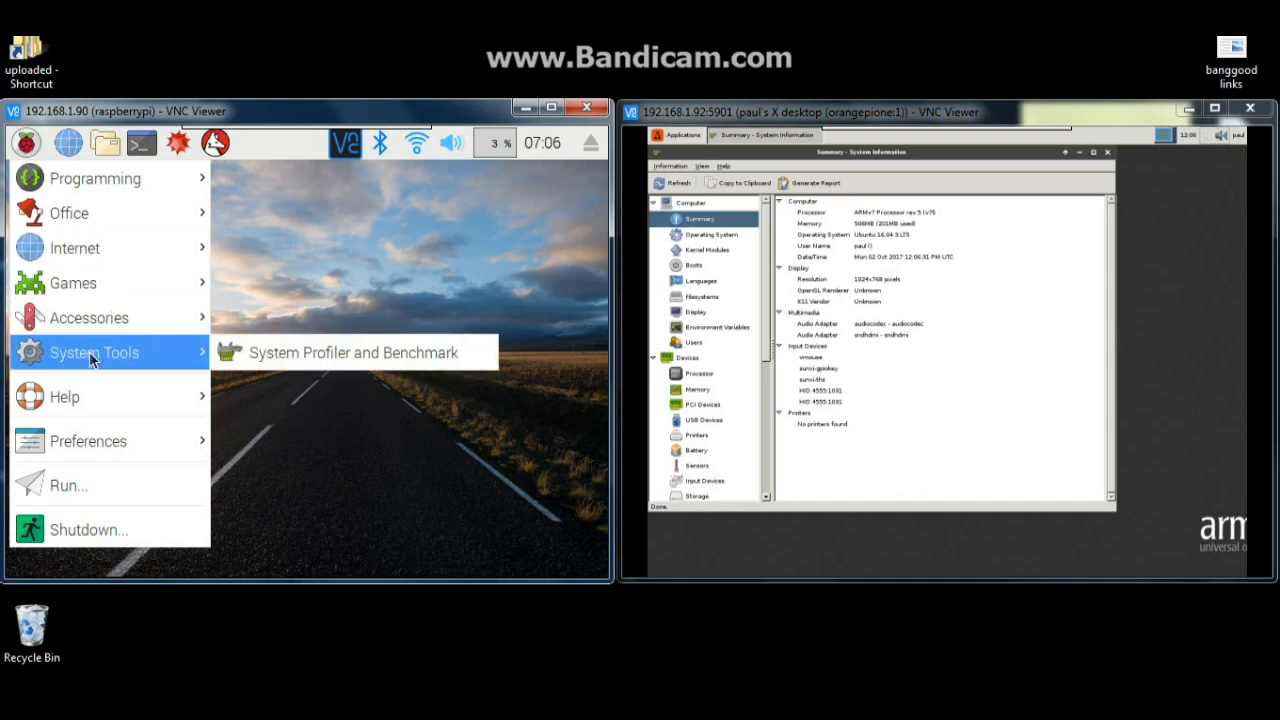
left_click(352, 352)
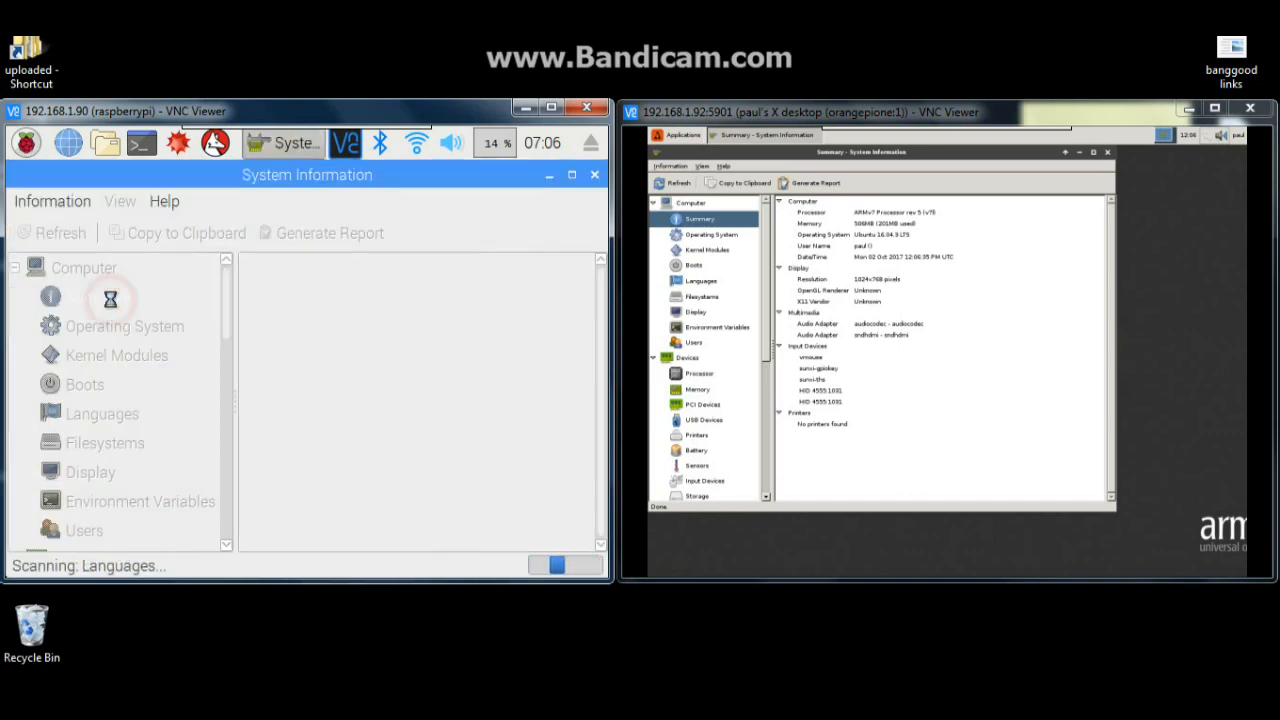
left_click(96, 296)
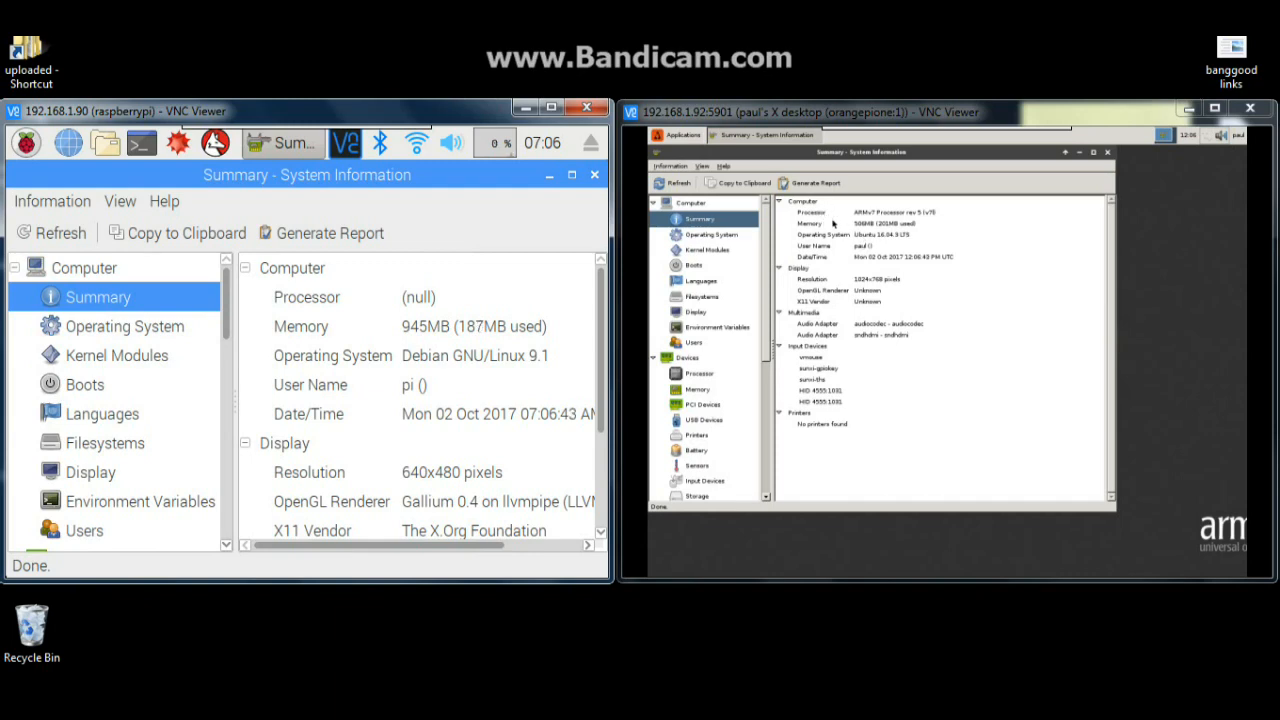
mouse_move(420, 256)
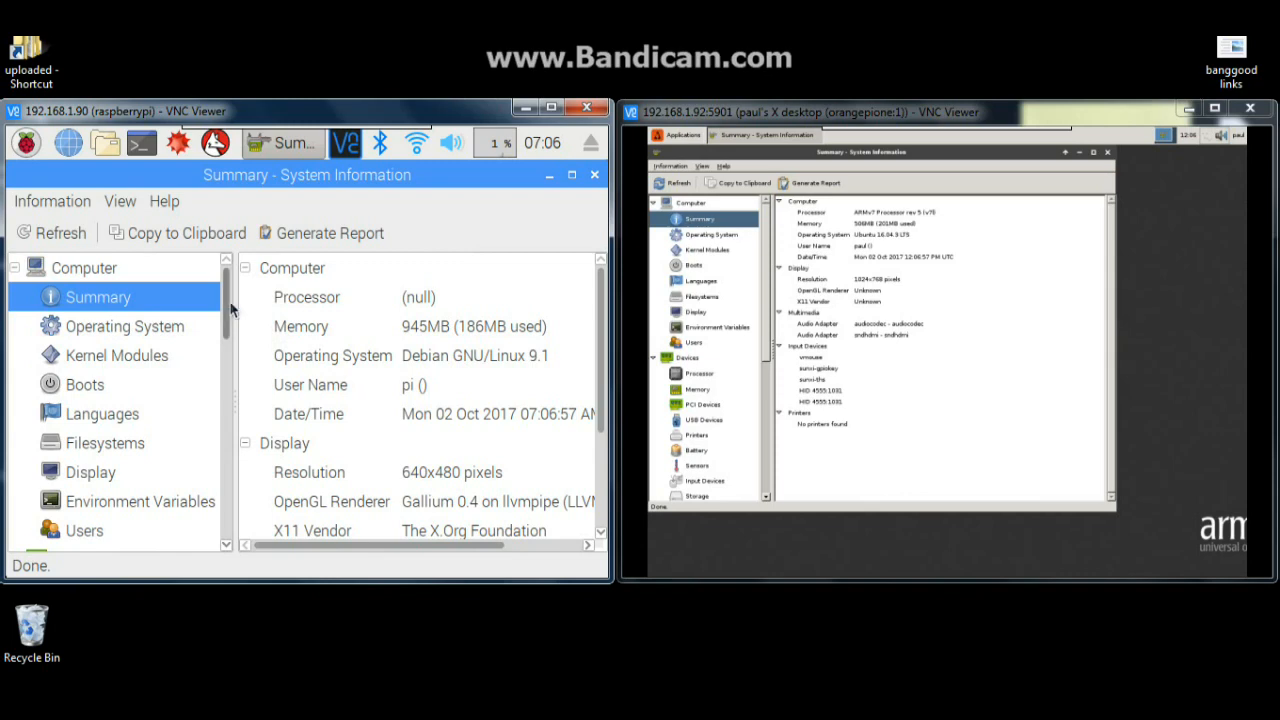
scroll("down", 3)
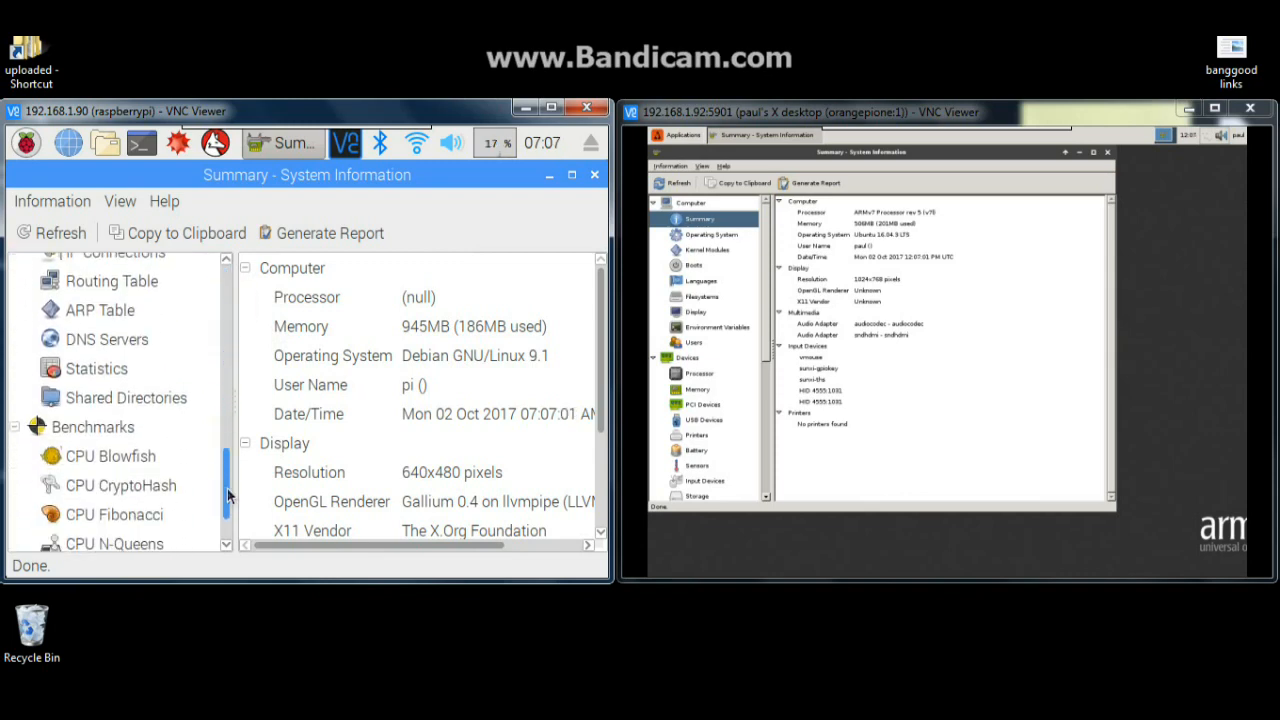
scroll("down", 3)
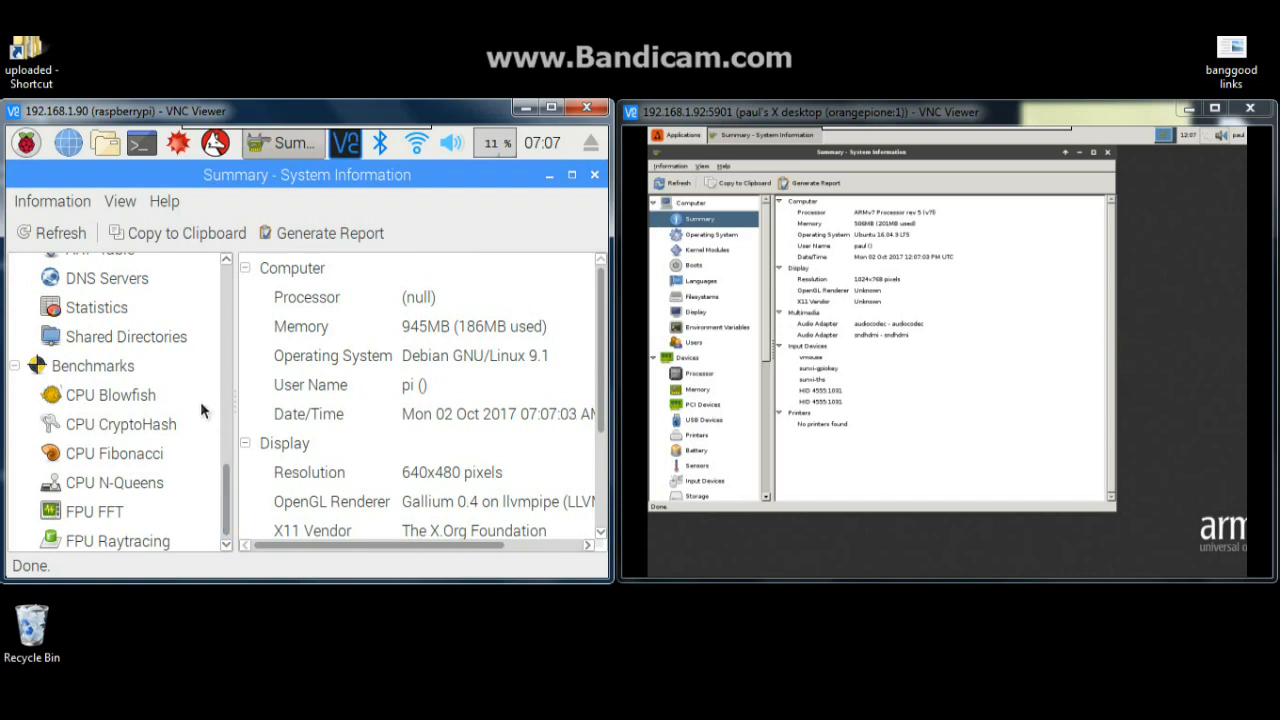
Step: Run CPU Blowfish on the Raspberry Pi, scoring 41.39 seconds
left_click(110, 394)
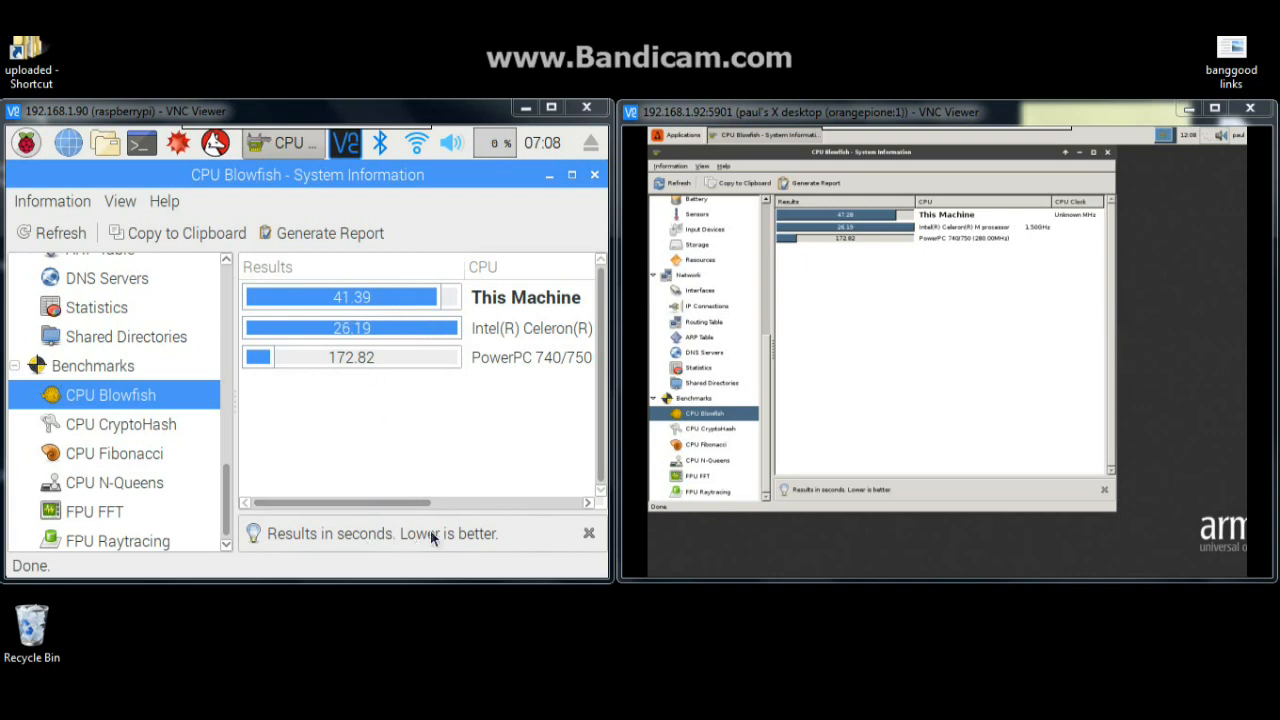
mouse_move(340, 528)
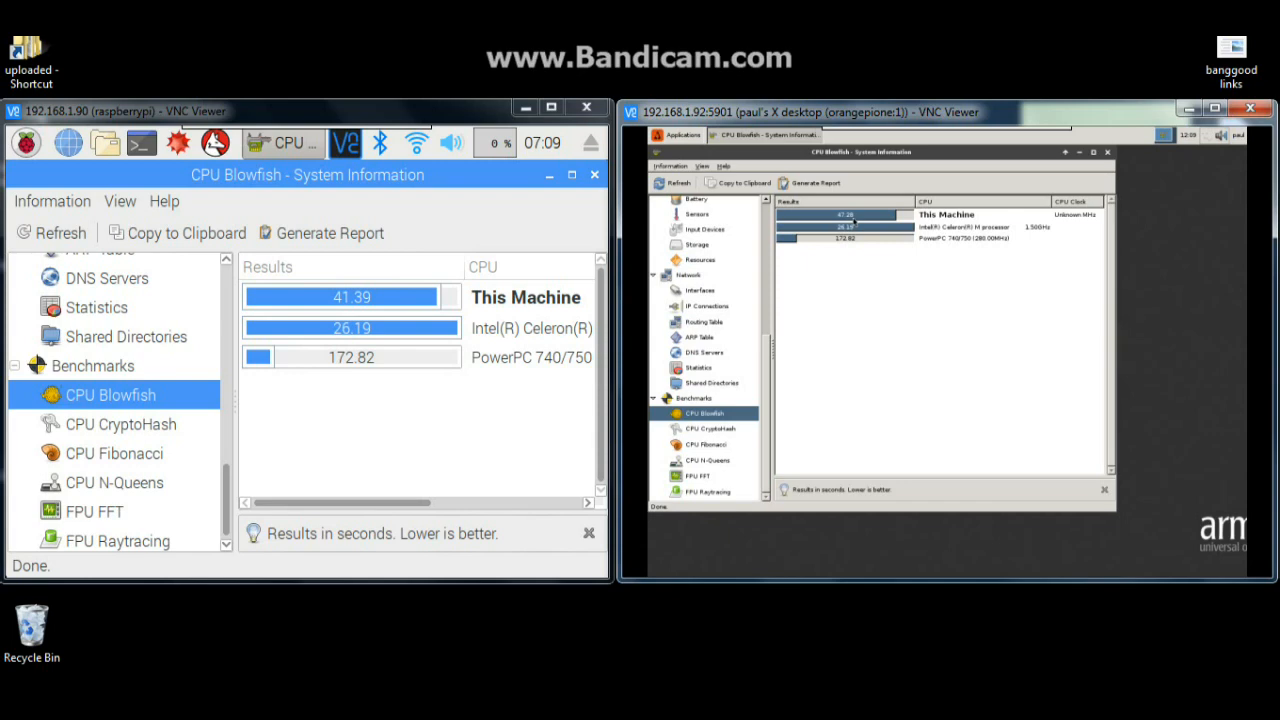
Step: Run CPU CryptoHash and CPU Fibonacci, scoring 32.64 MiB/second and 12.42 seconds
left_click(122, 424)
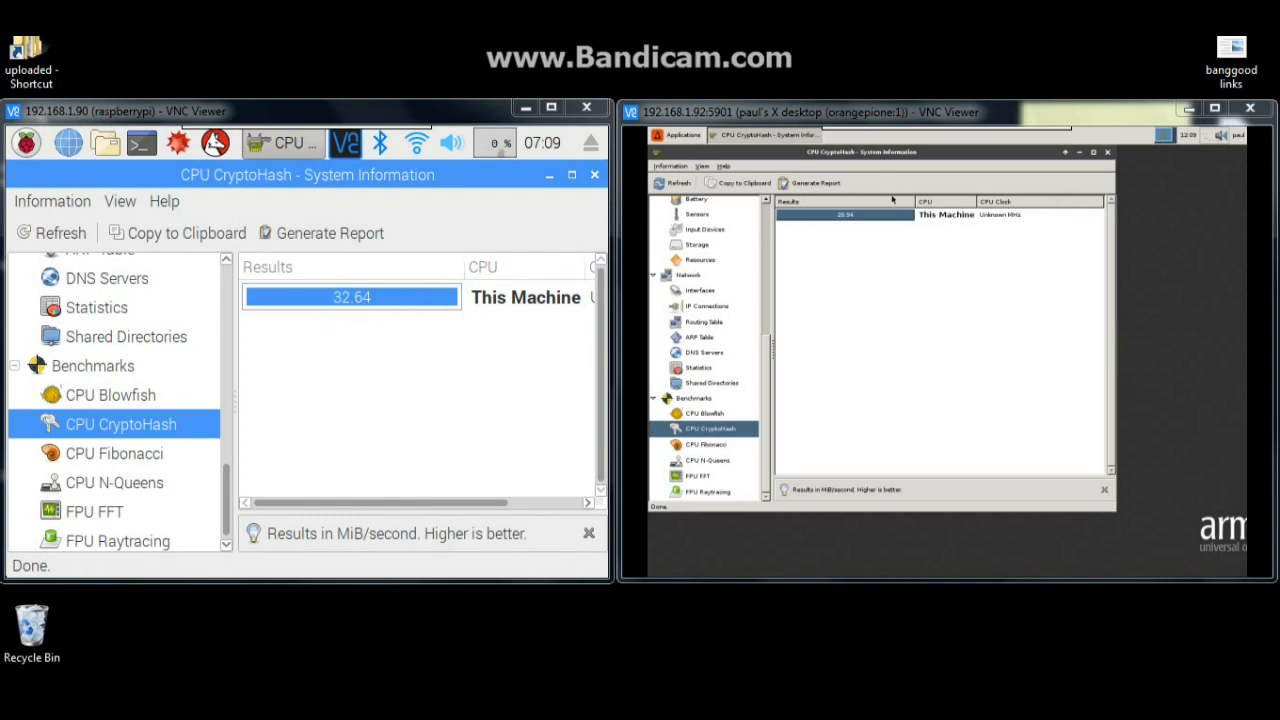
mouse_move(696, 276)
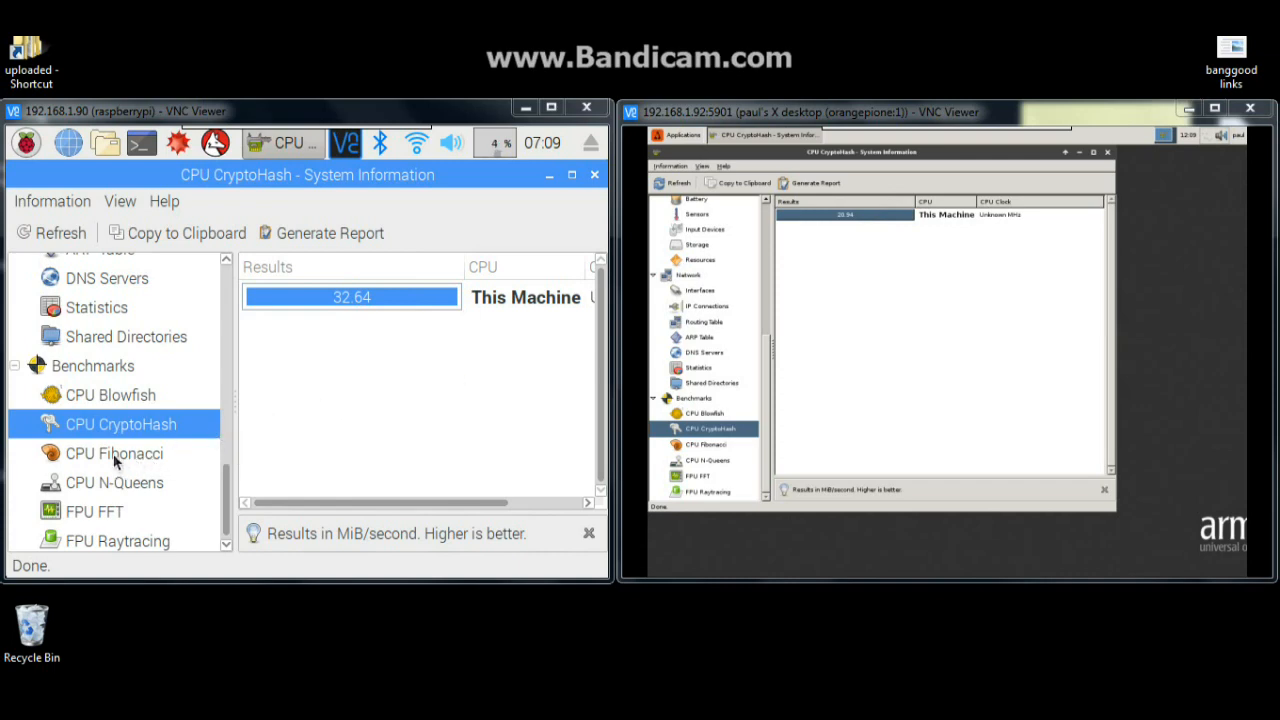
left_click(706, 444)
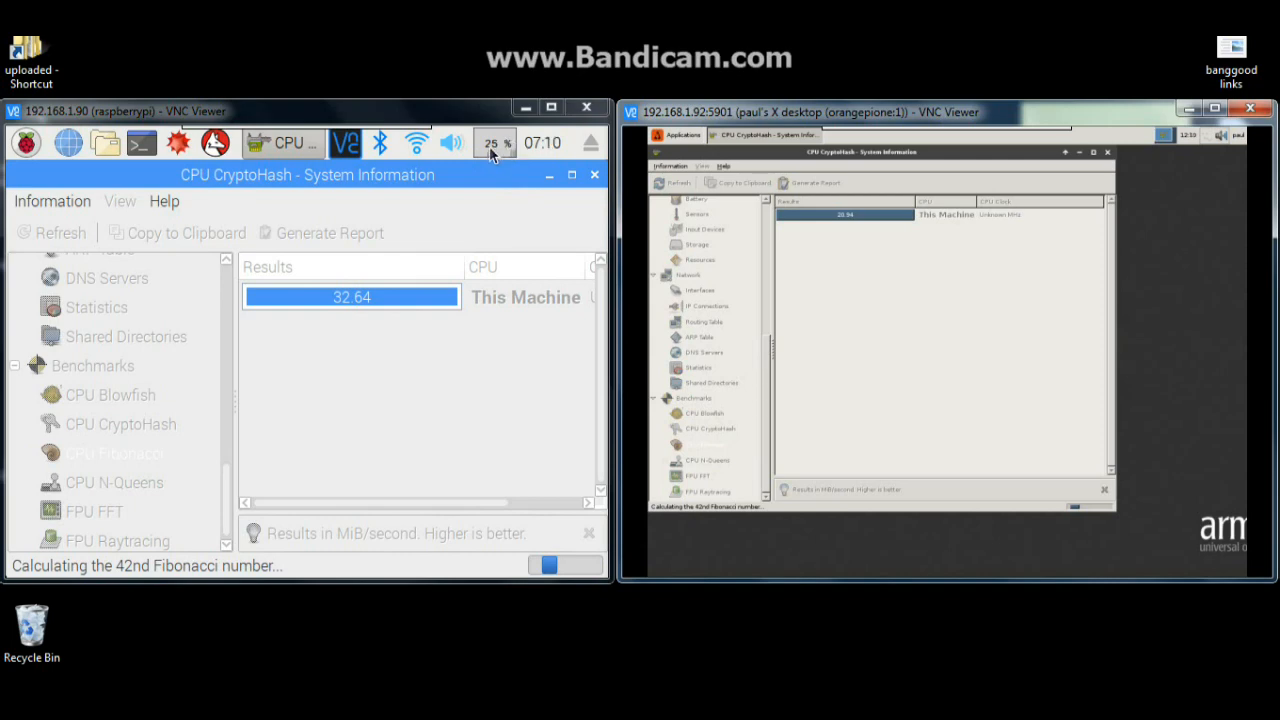
left_click(114, 452)
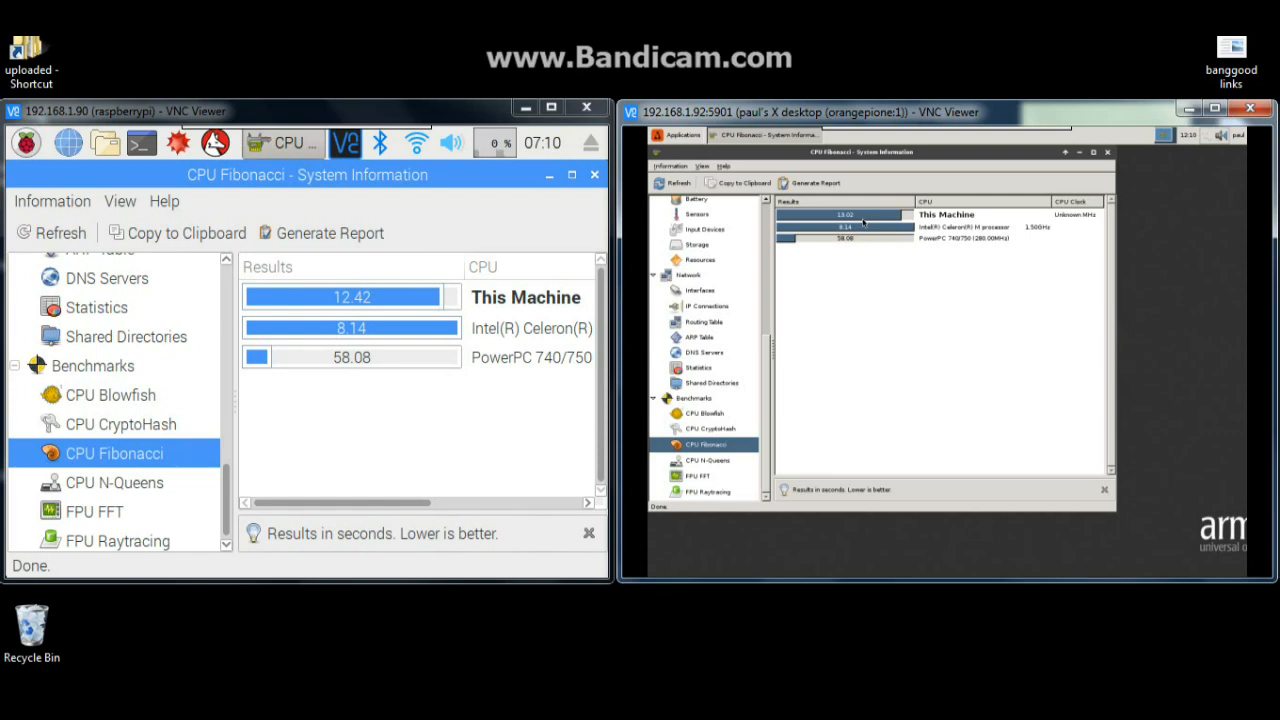
mouse_move(848, 212)
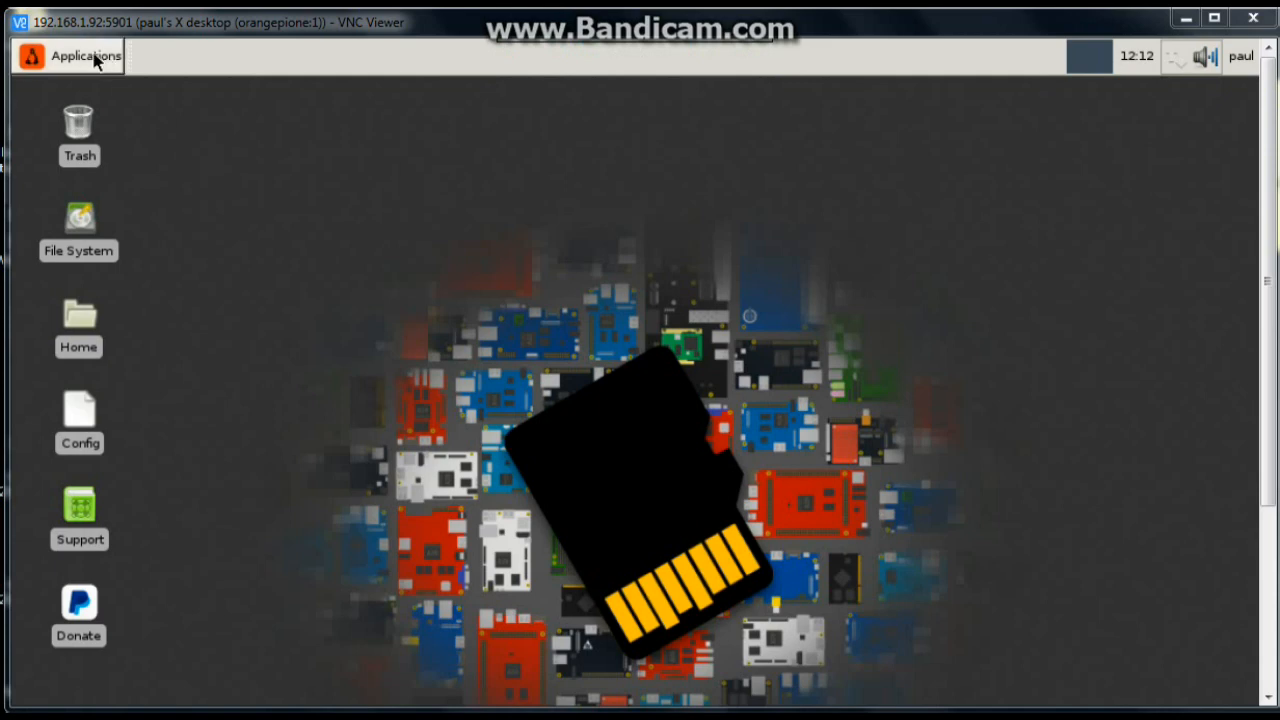
mouse_move(158, 76)
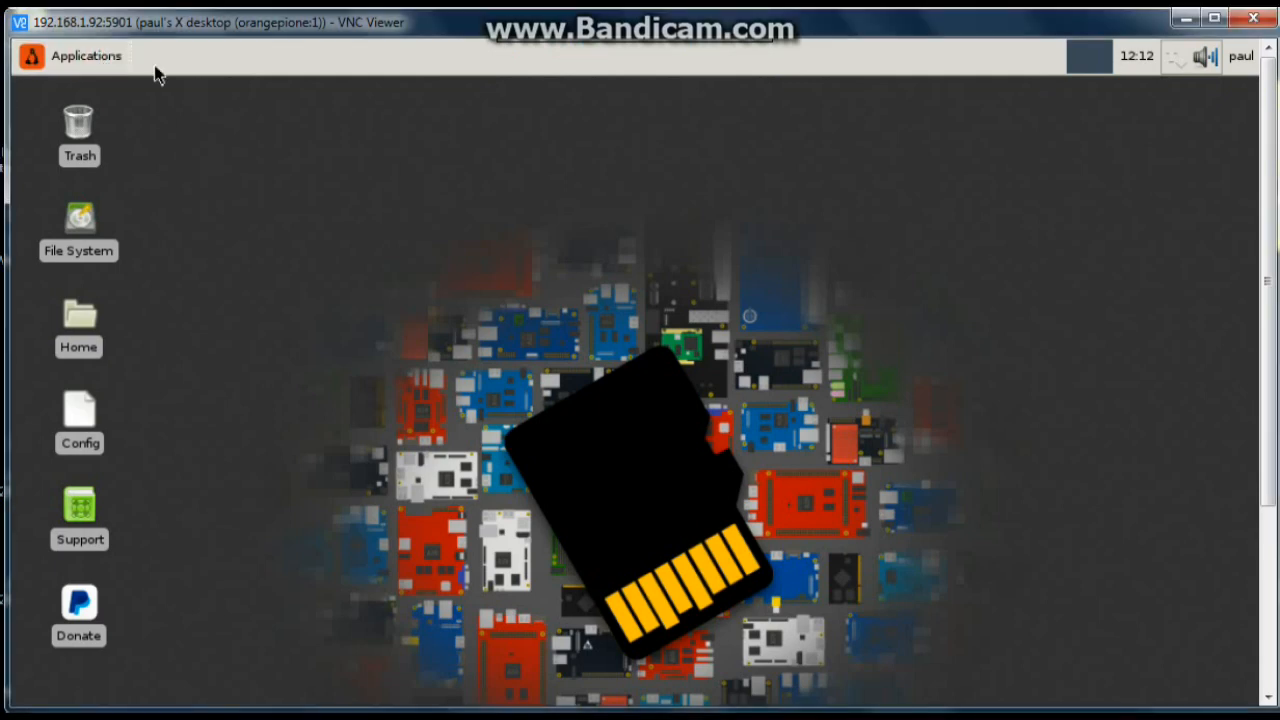
left_click(70, 56)
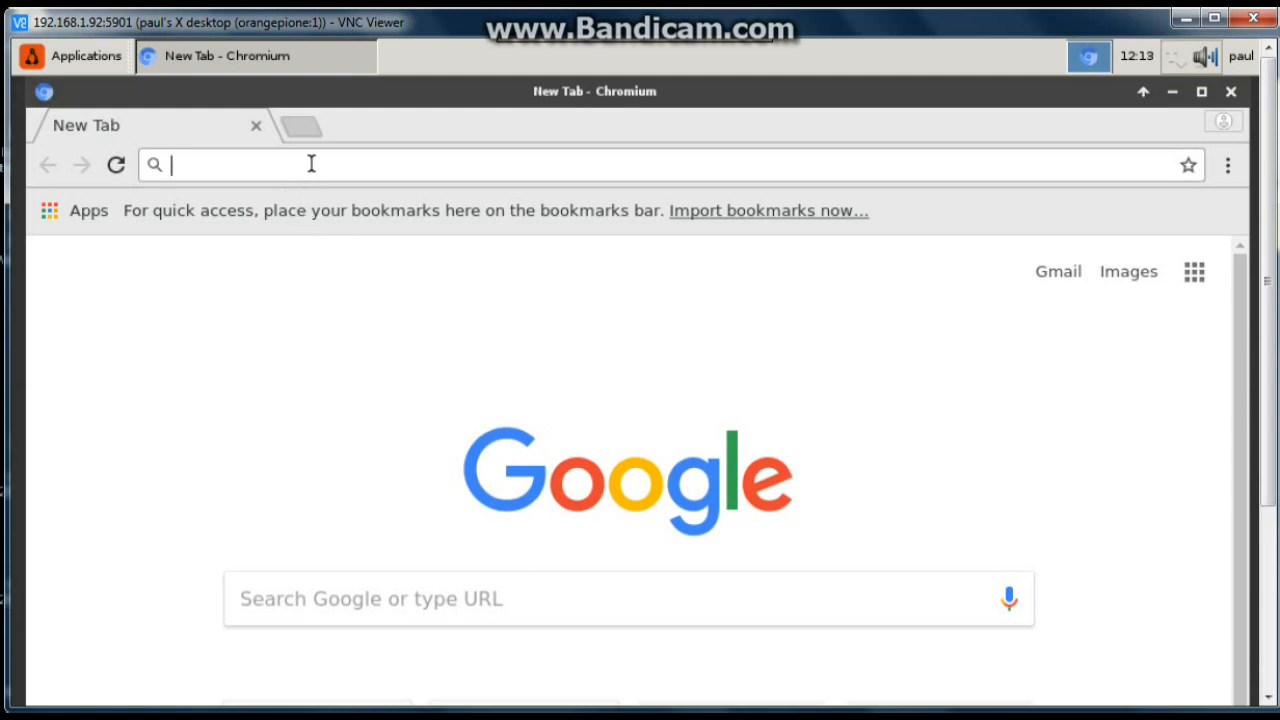
type("www.")
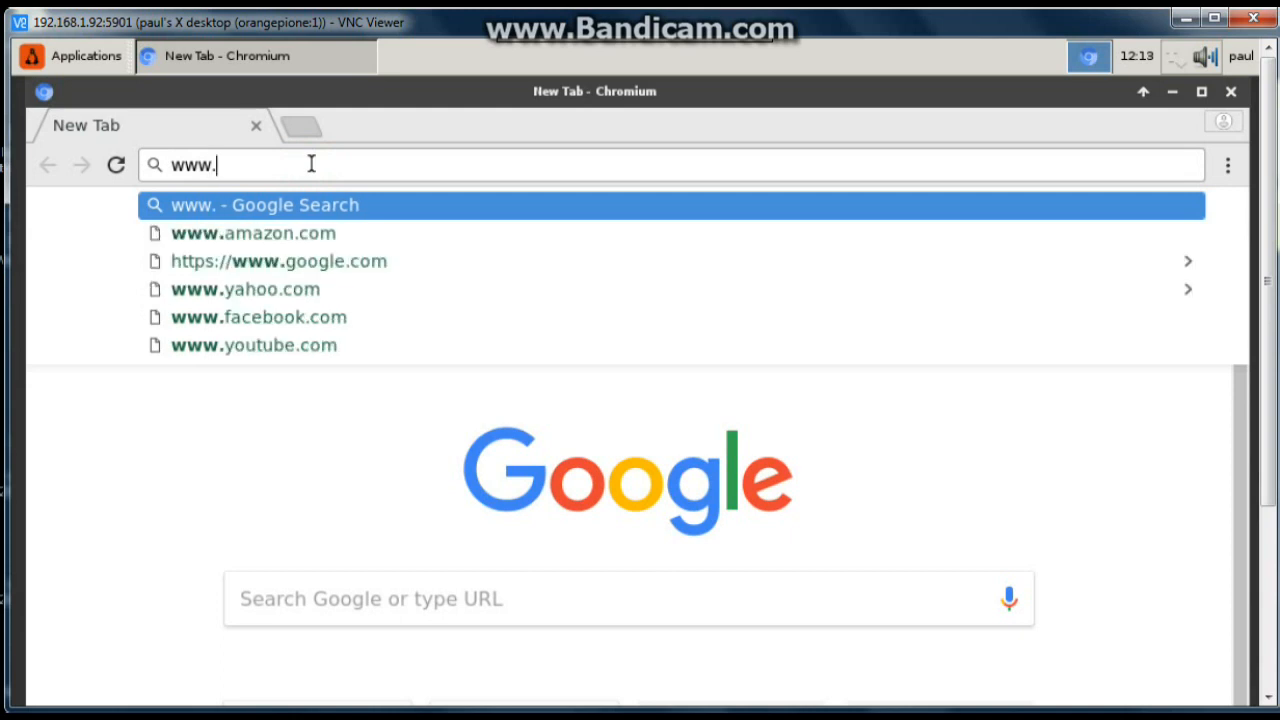
type("yoi")
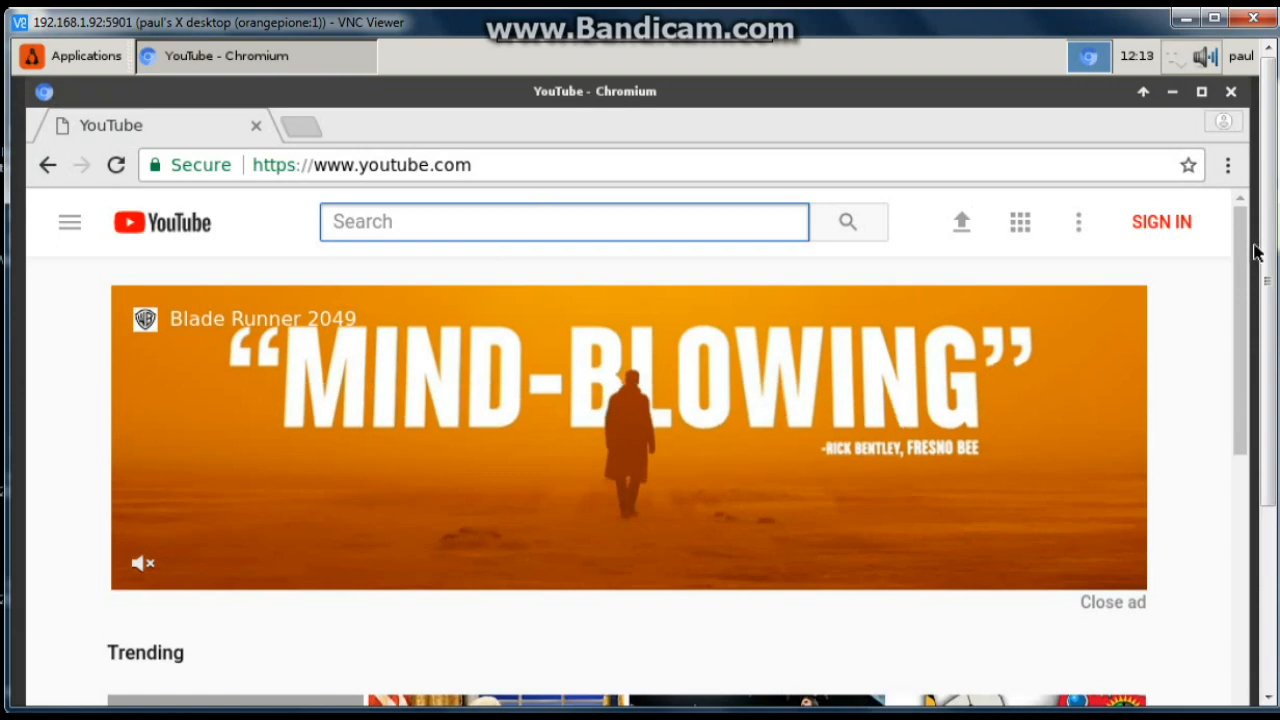
scroll("down", 3)
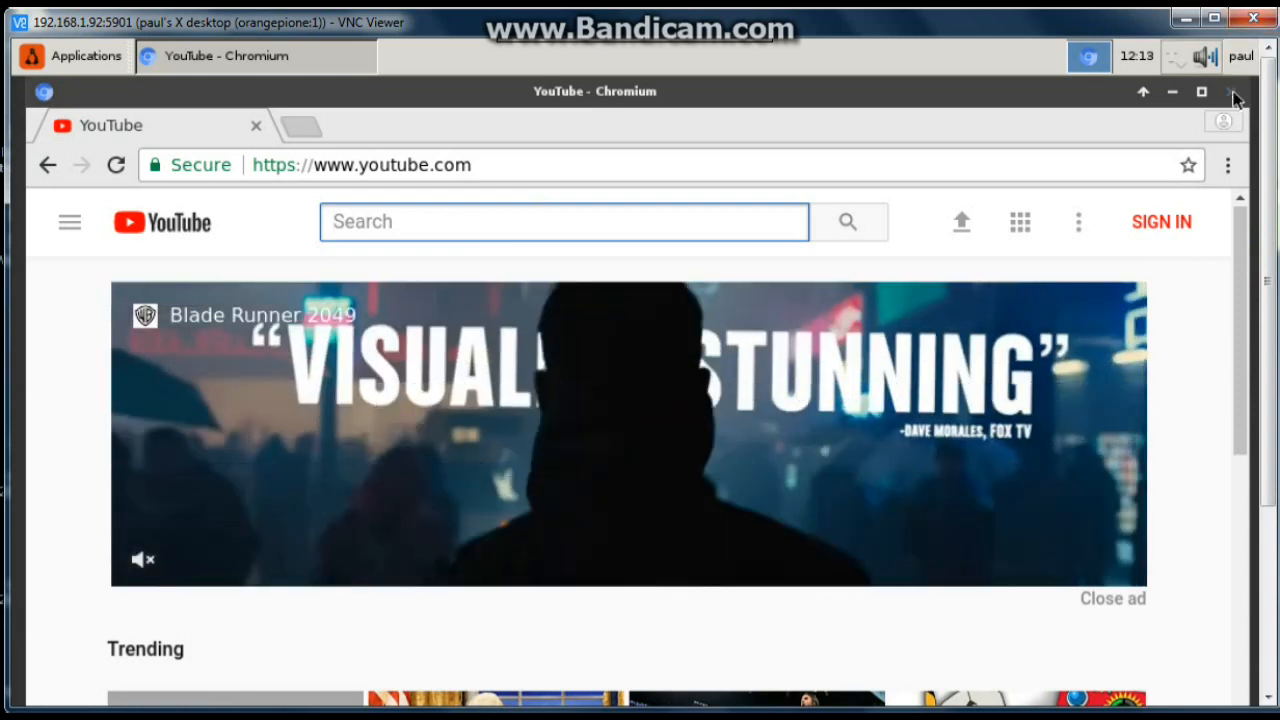
left_click(1234, 92)
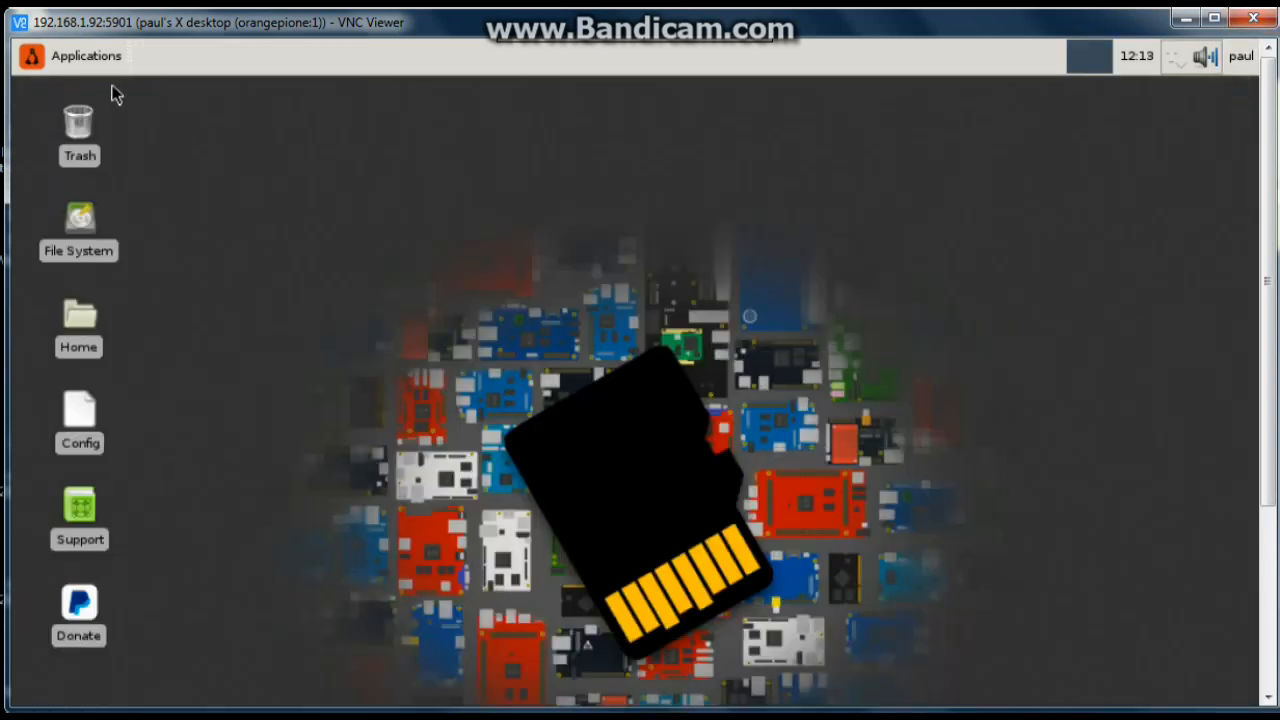
Step: Browse the Orange Pi's Applications menu toward Software Boutique under System
left_click(84, 56)
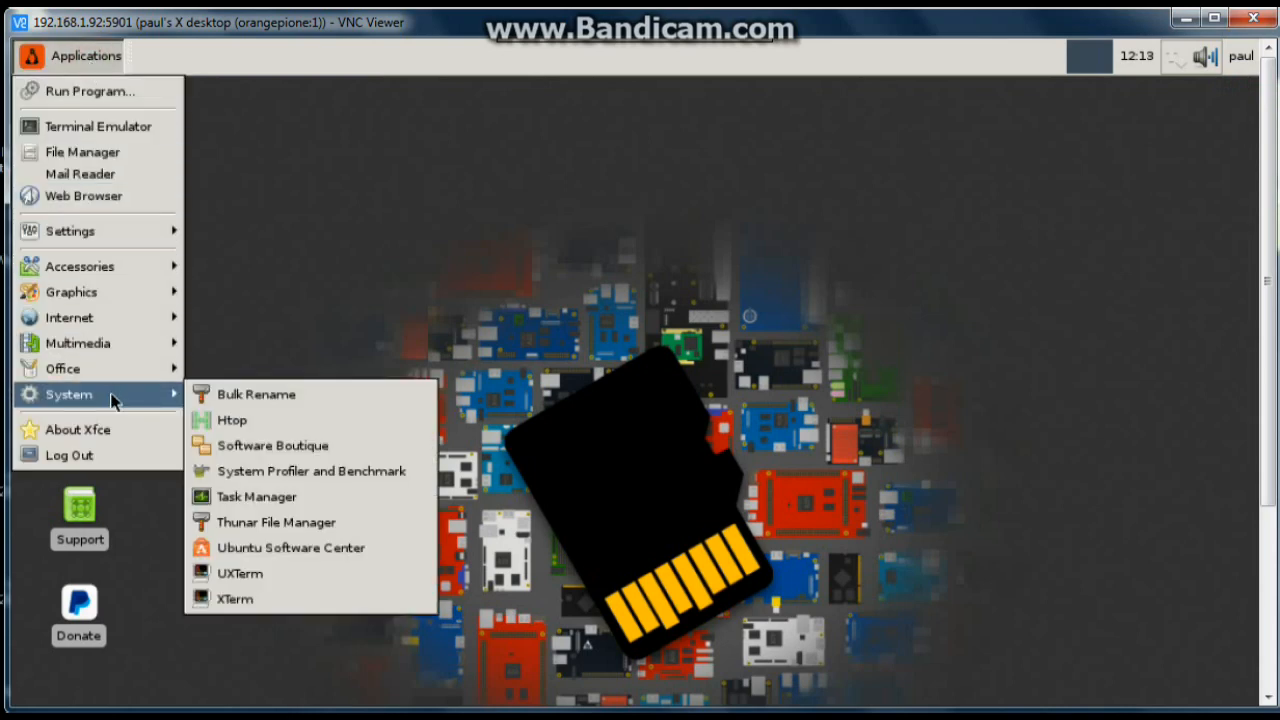
mouse_move(292, 548)
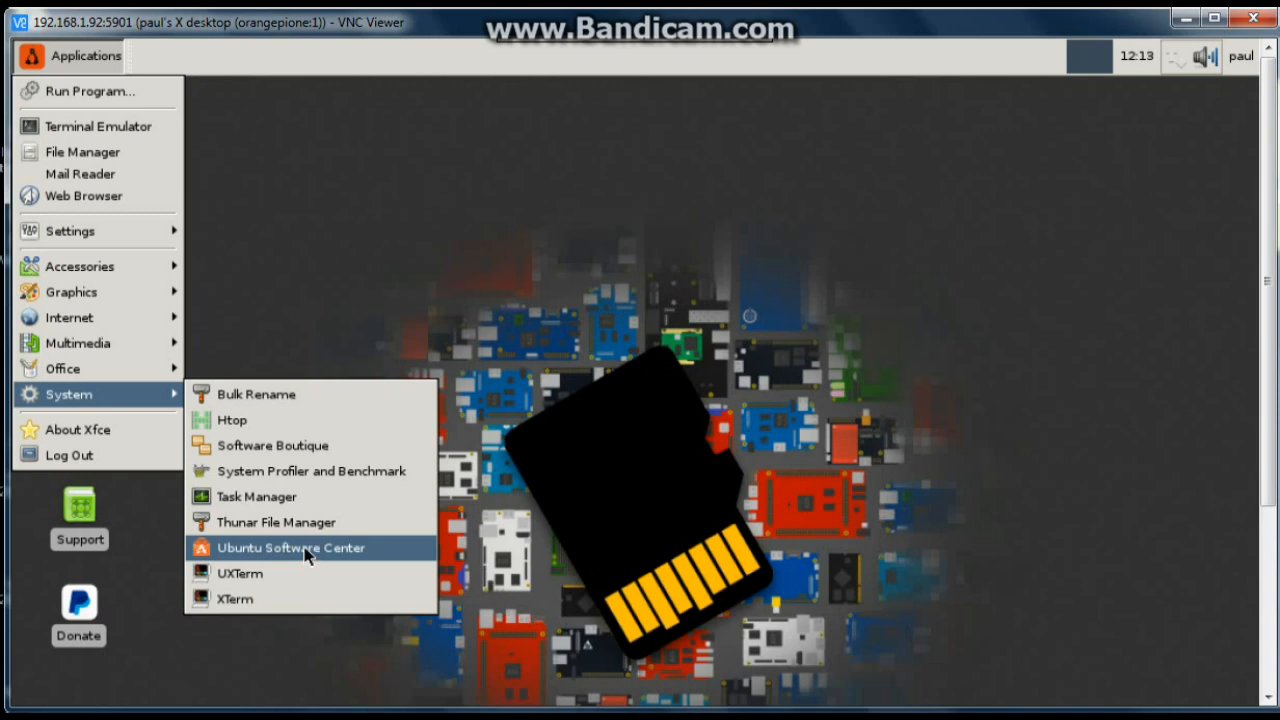
mouse_move(312, 552)
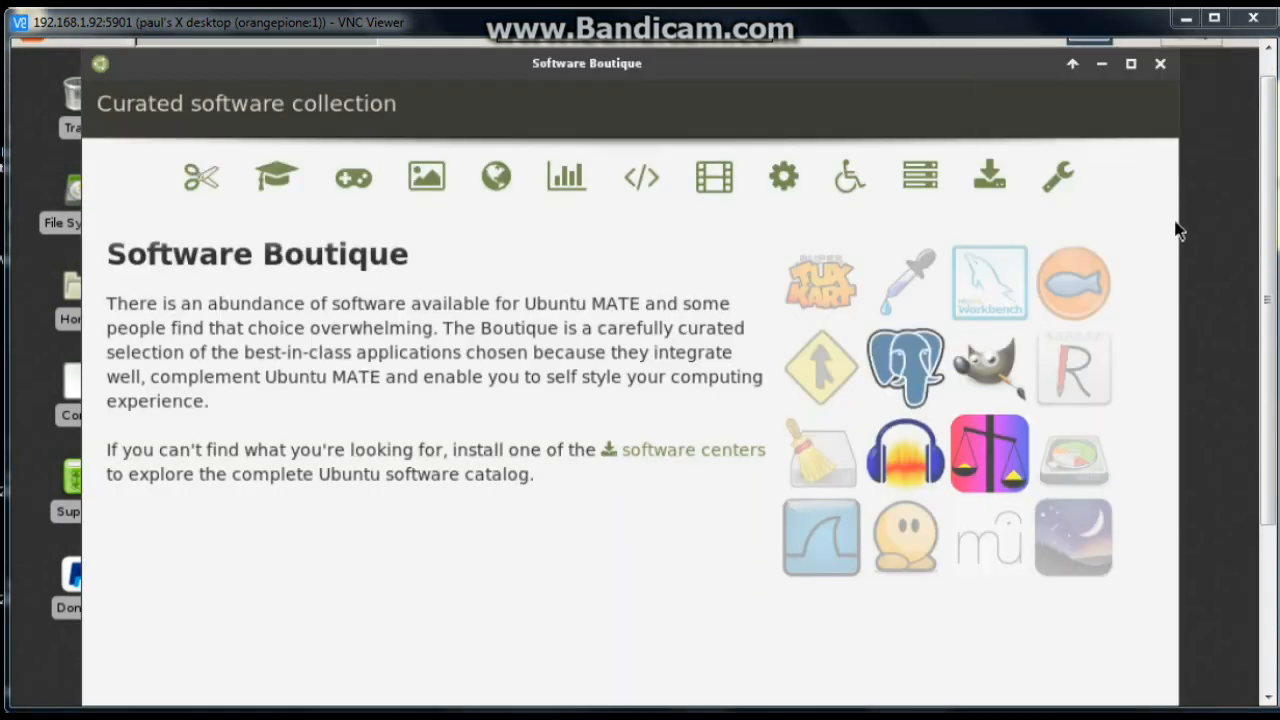
mouse_move(490, 228)
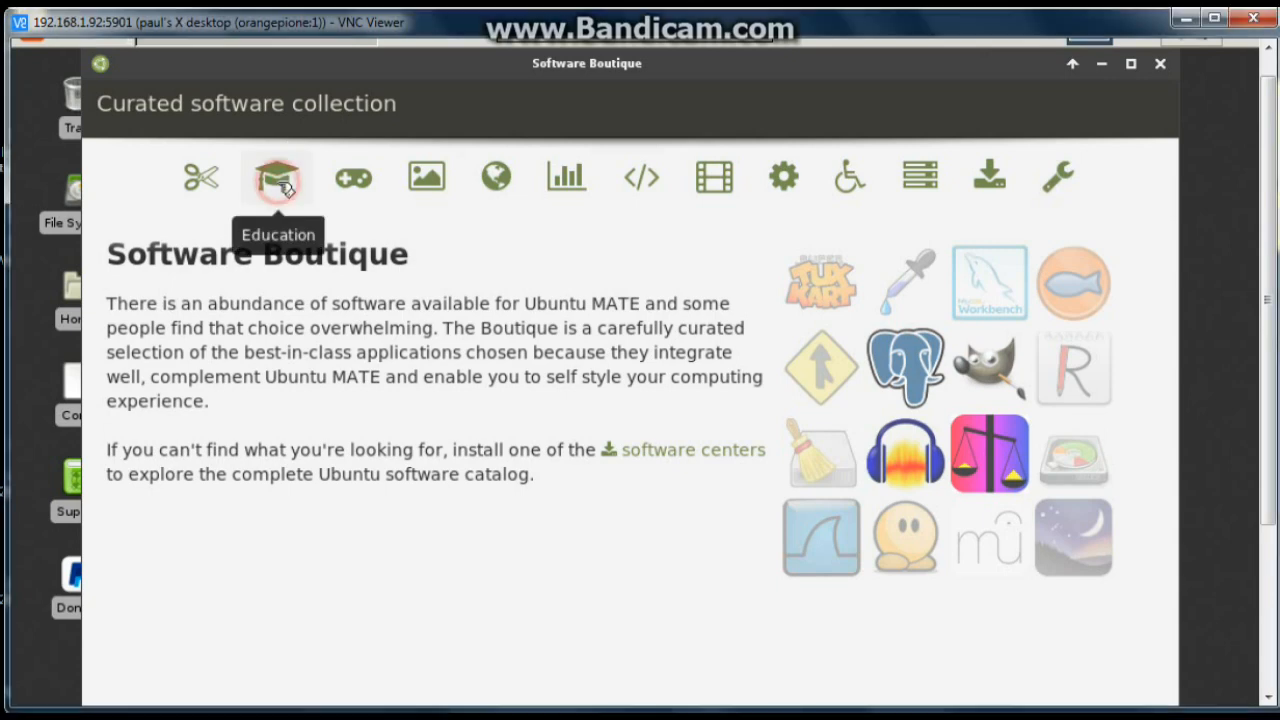
Step: Browse the Education software collection, then show the Games collection with Chromium B.S.U and Extreme Tux Racer
left_click(276, 176)
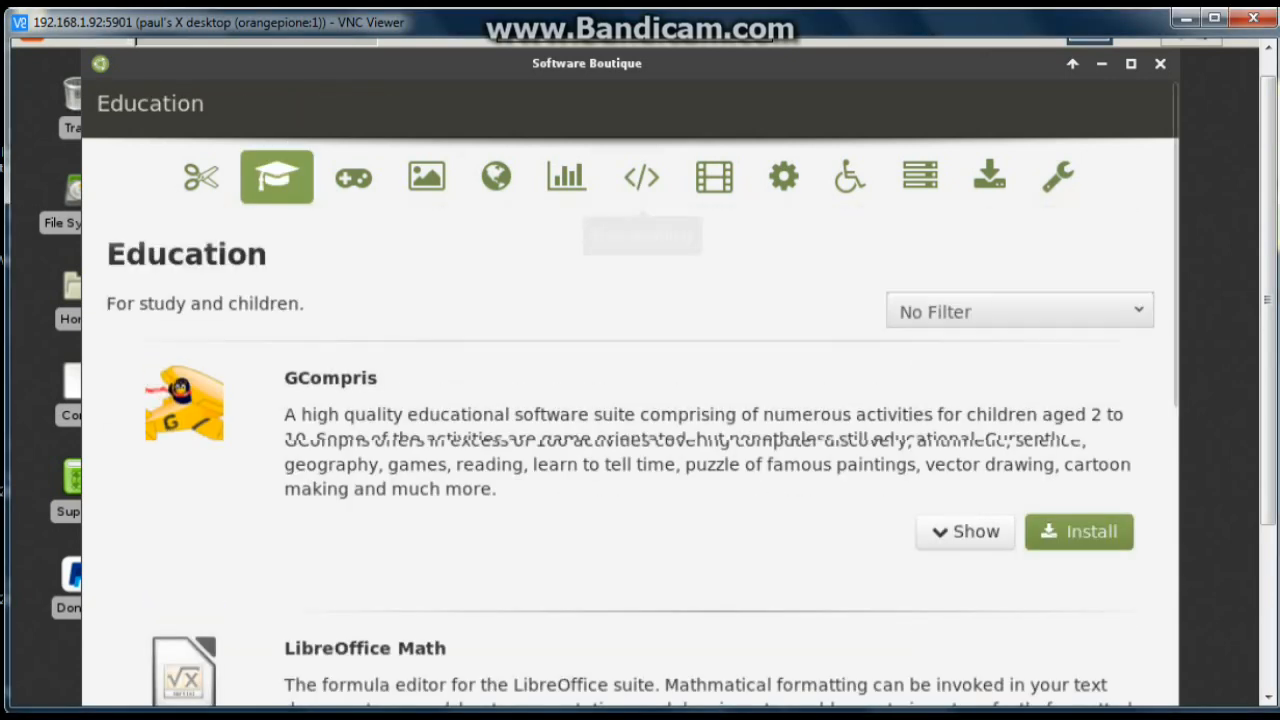
scroll("down", 3)
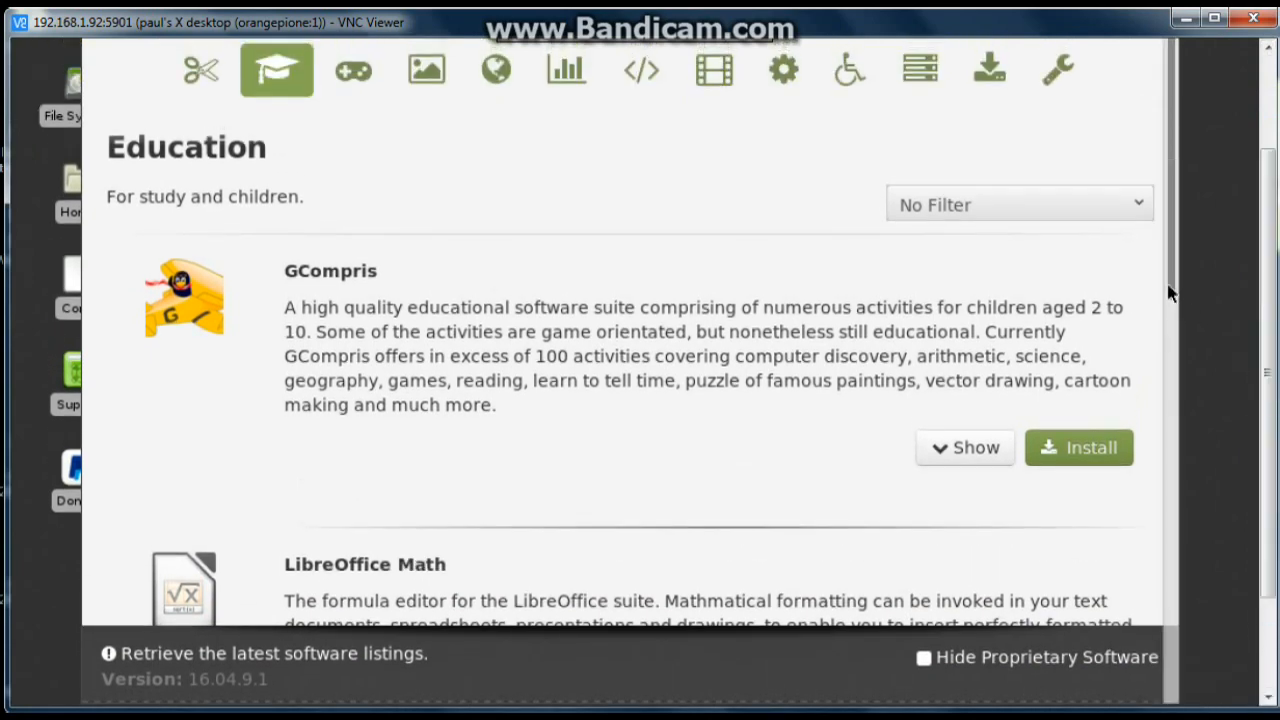
scroll("down", 3)
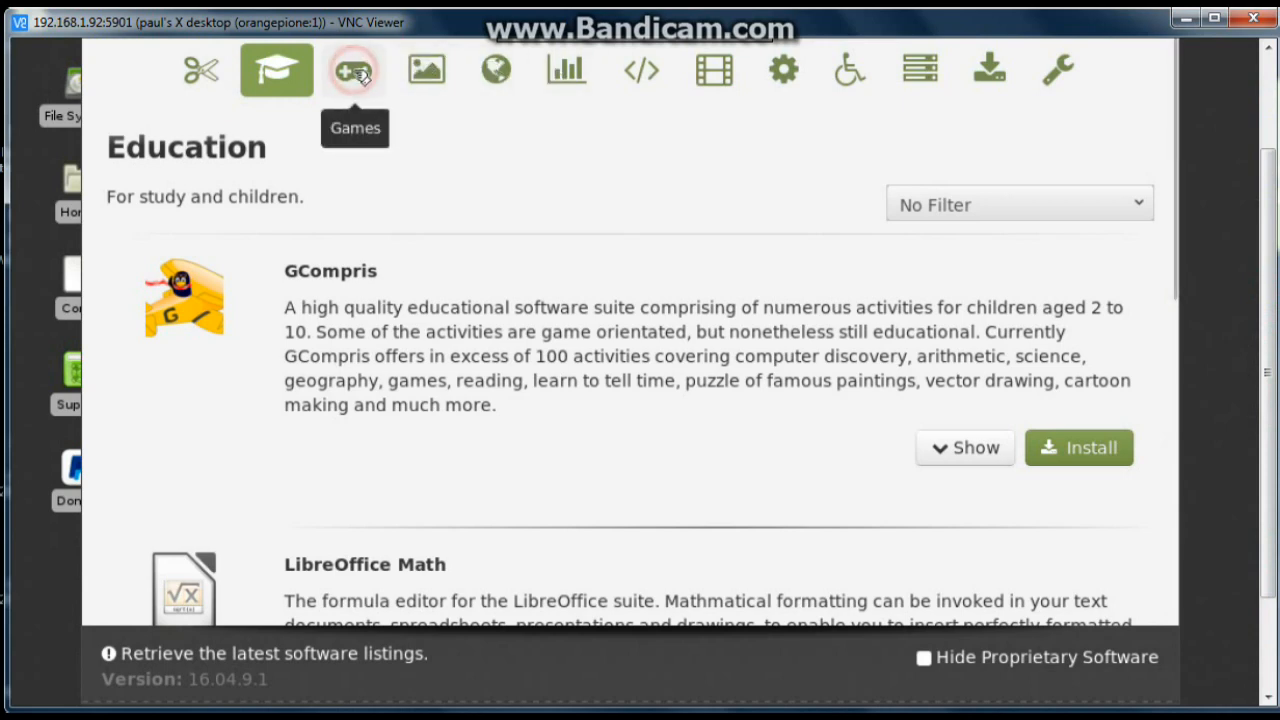
left_click(352, 70)
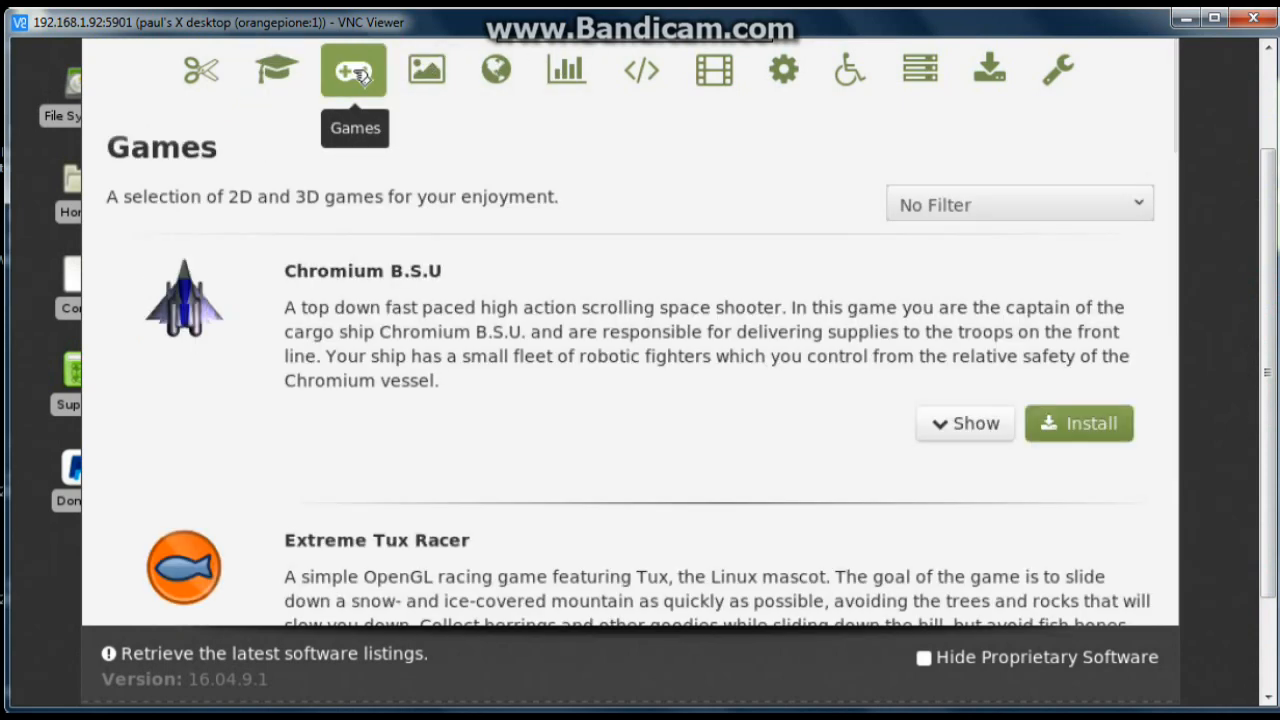